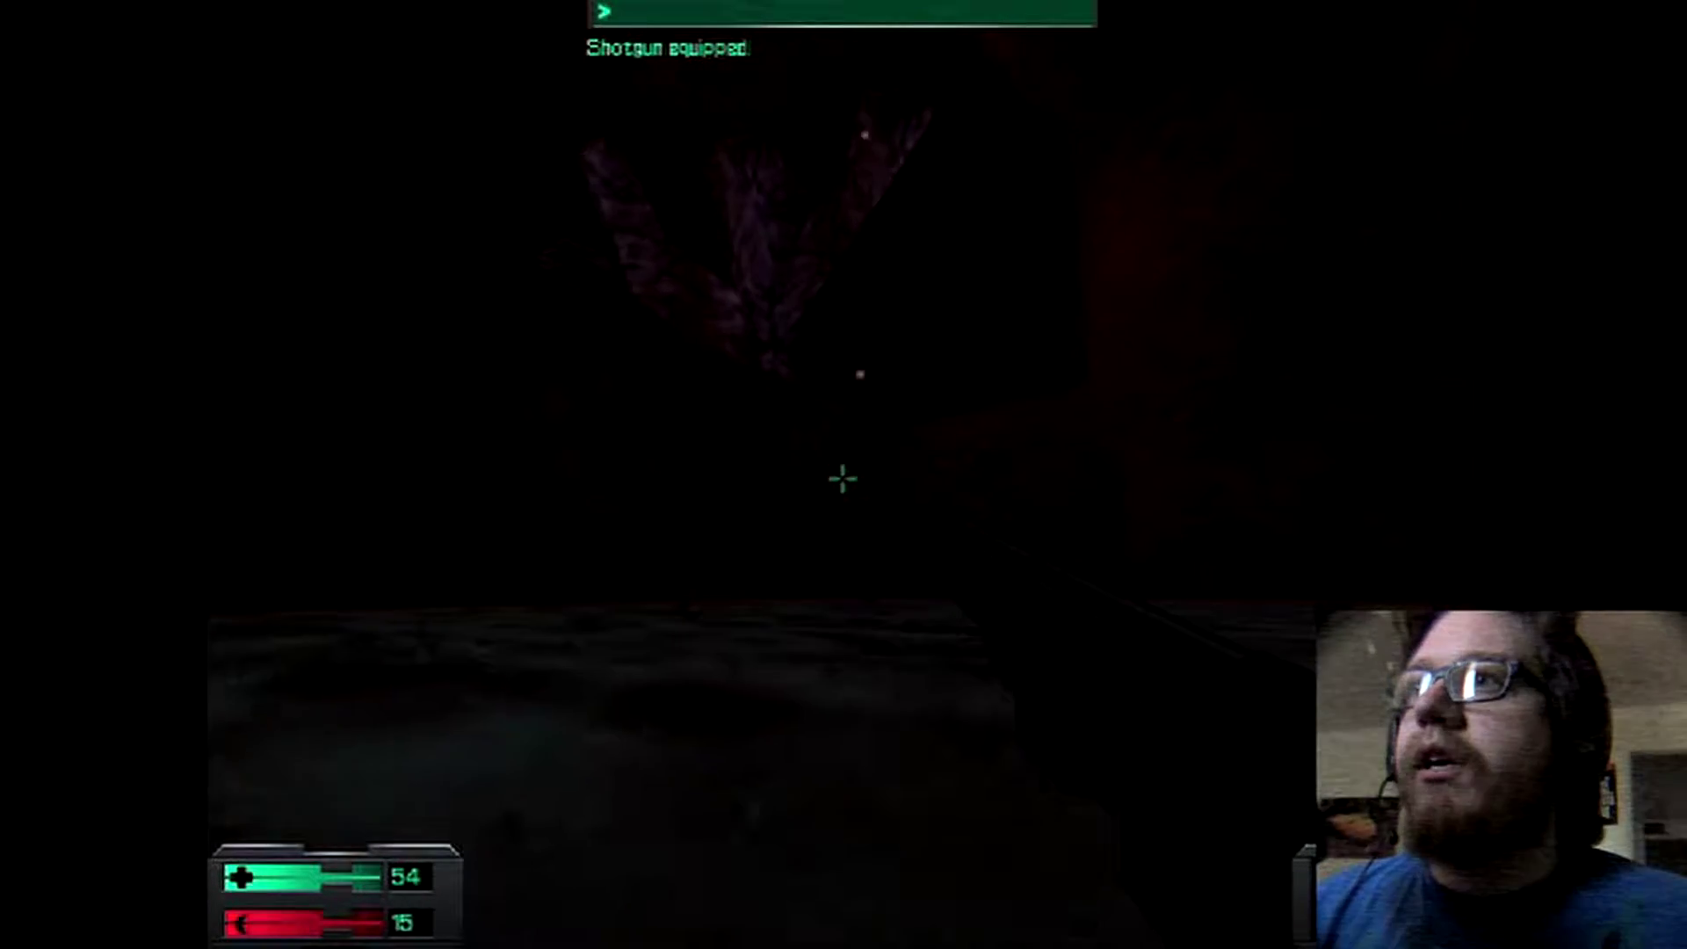
key(2)
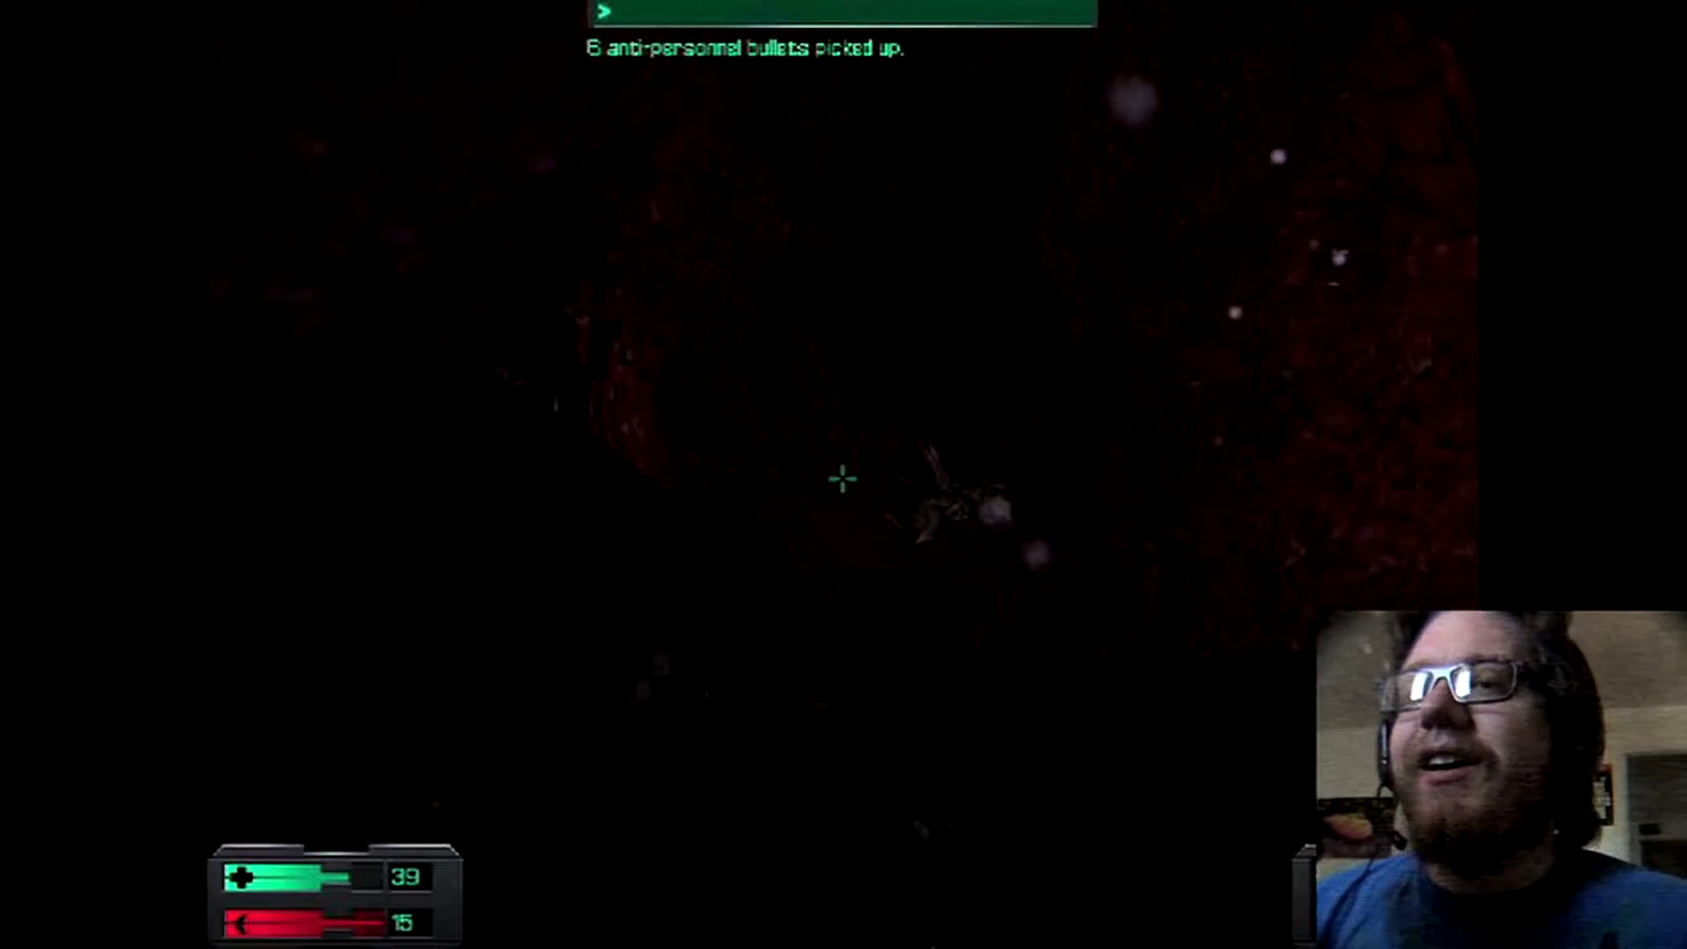
key(i)
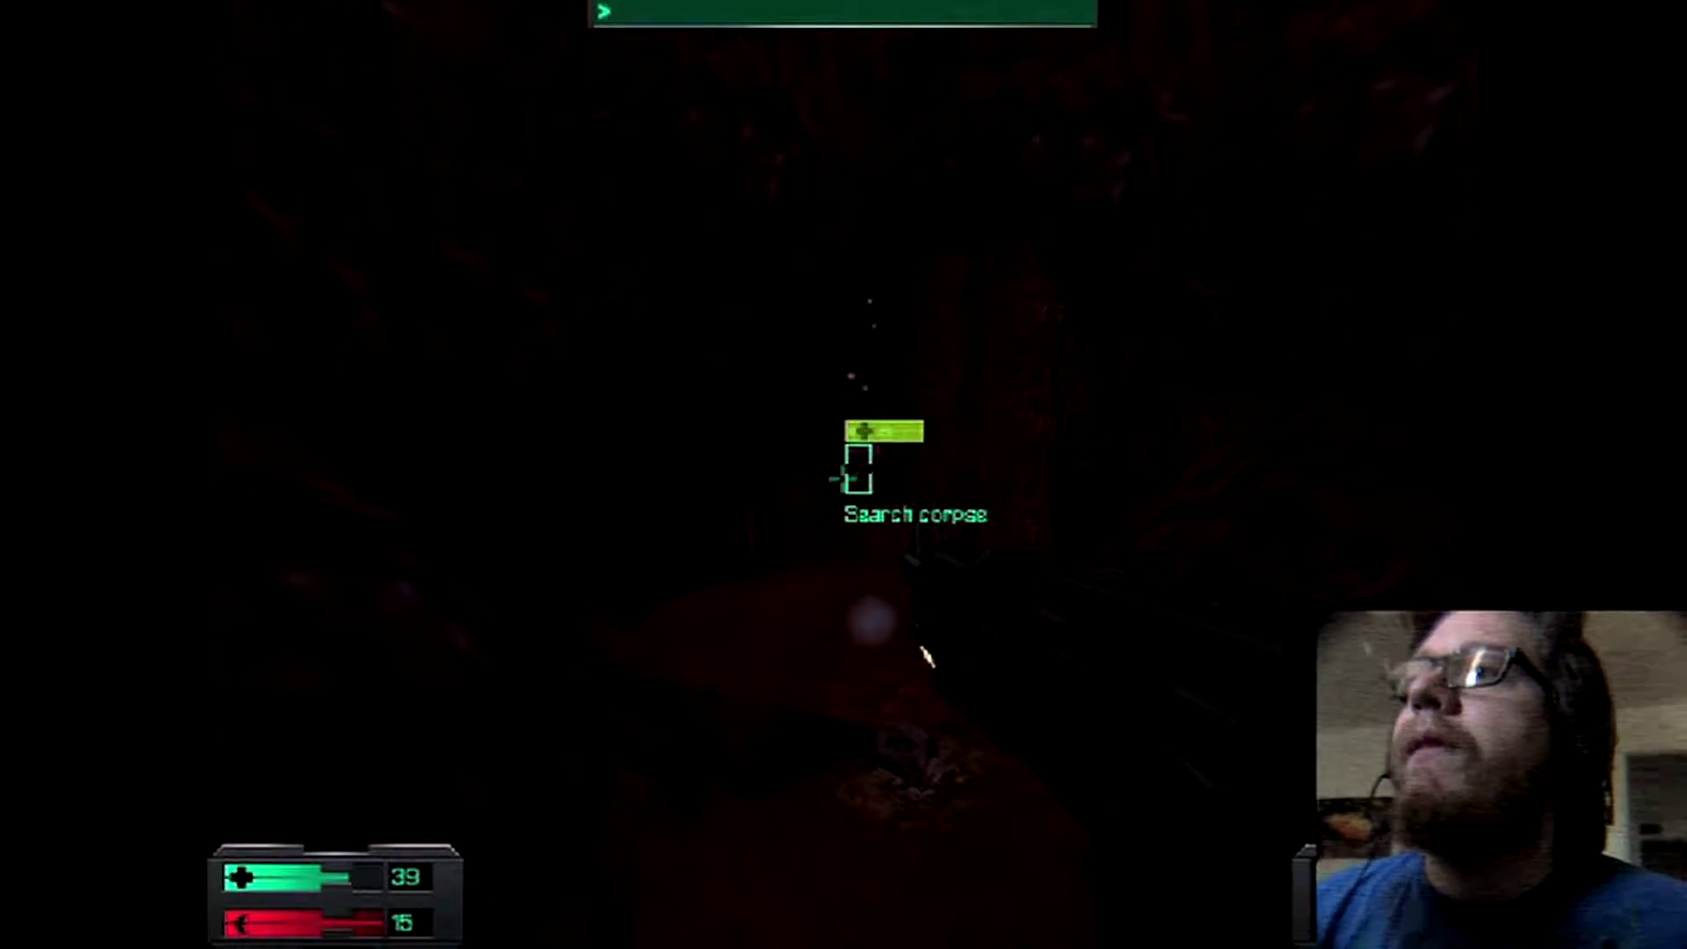
key(r)
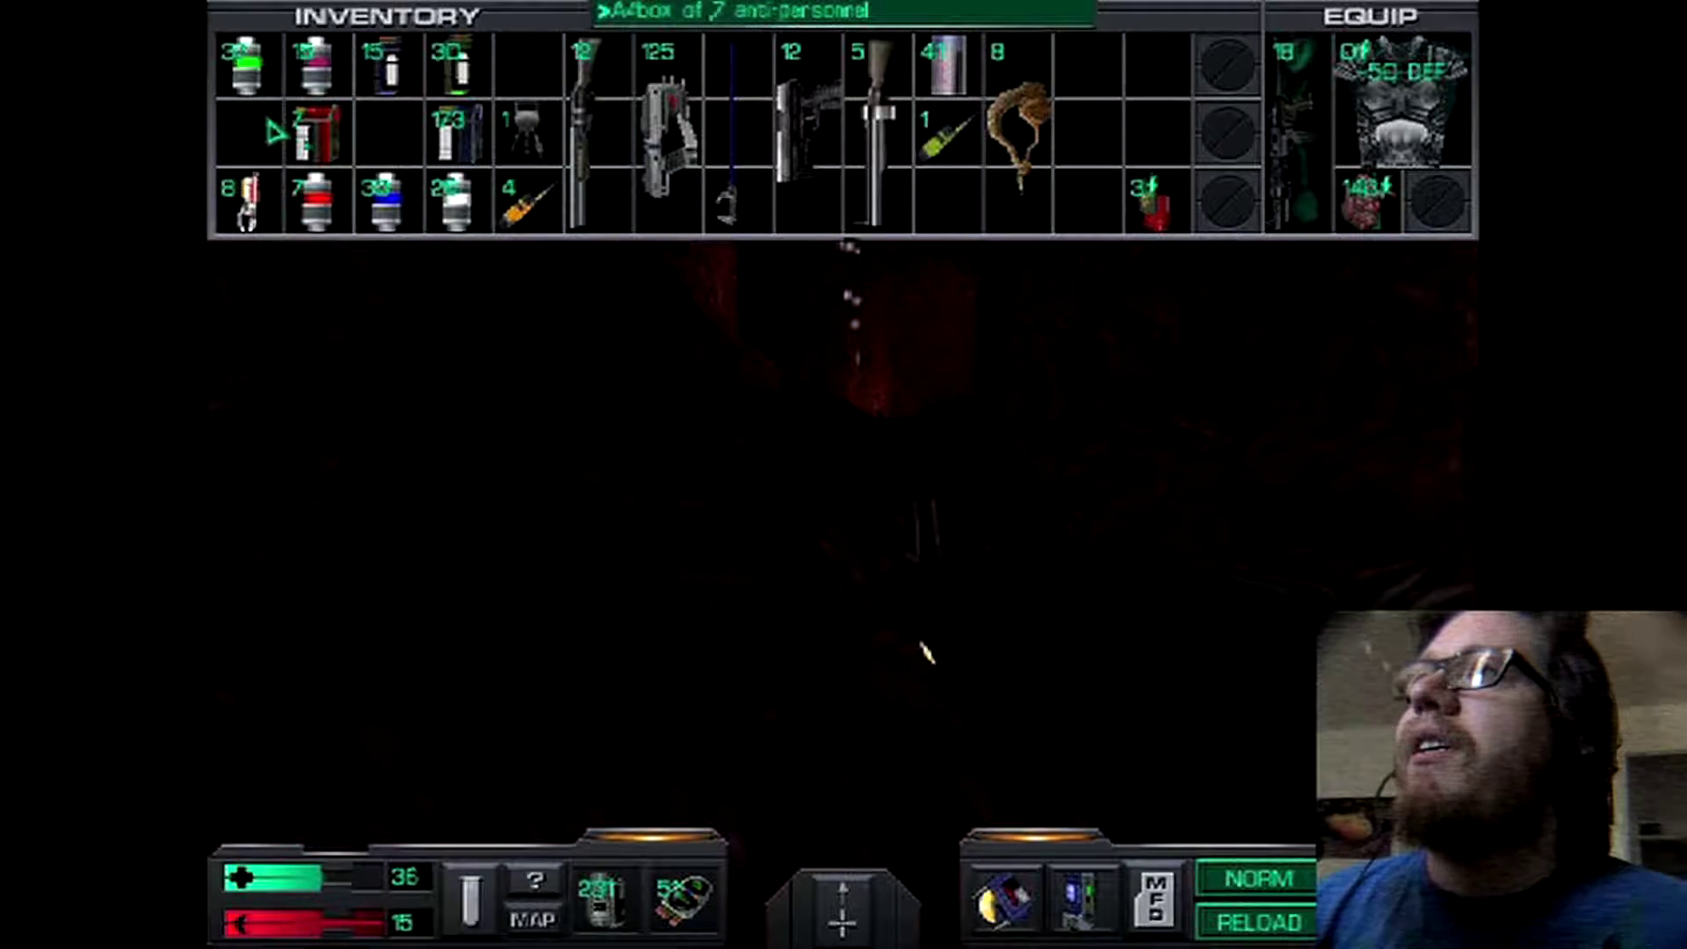
mouse_move(940, 140)
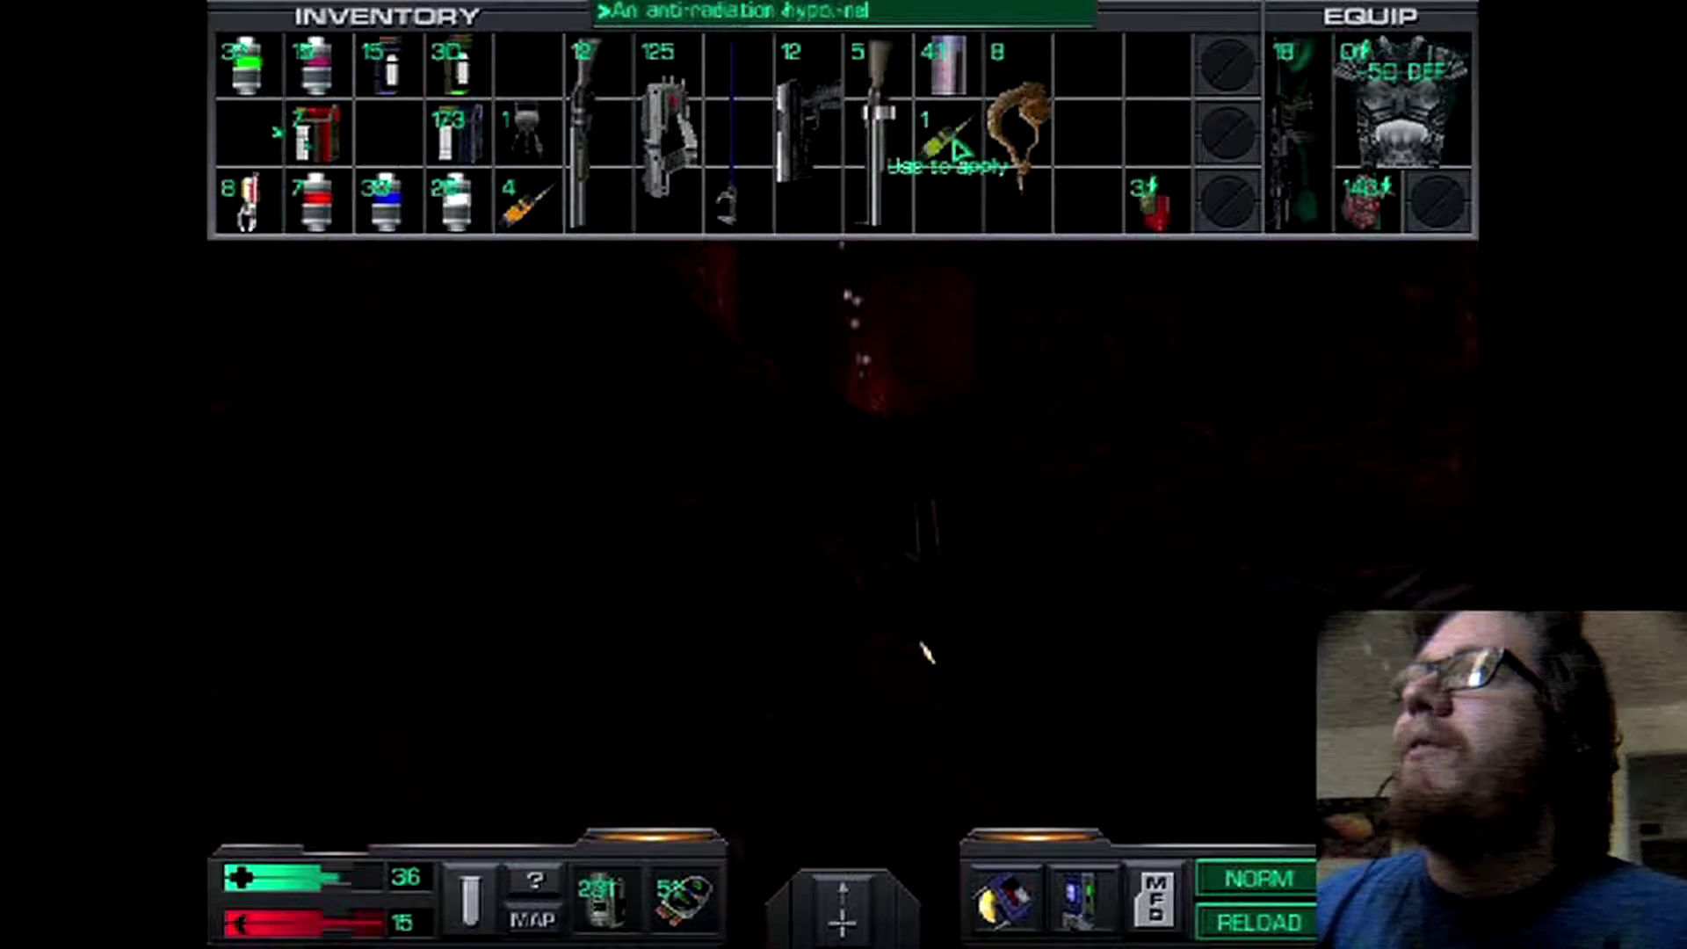
click(942, 136)
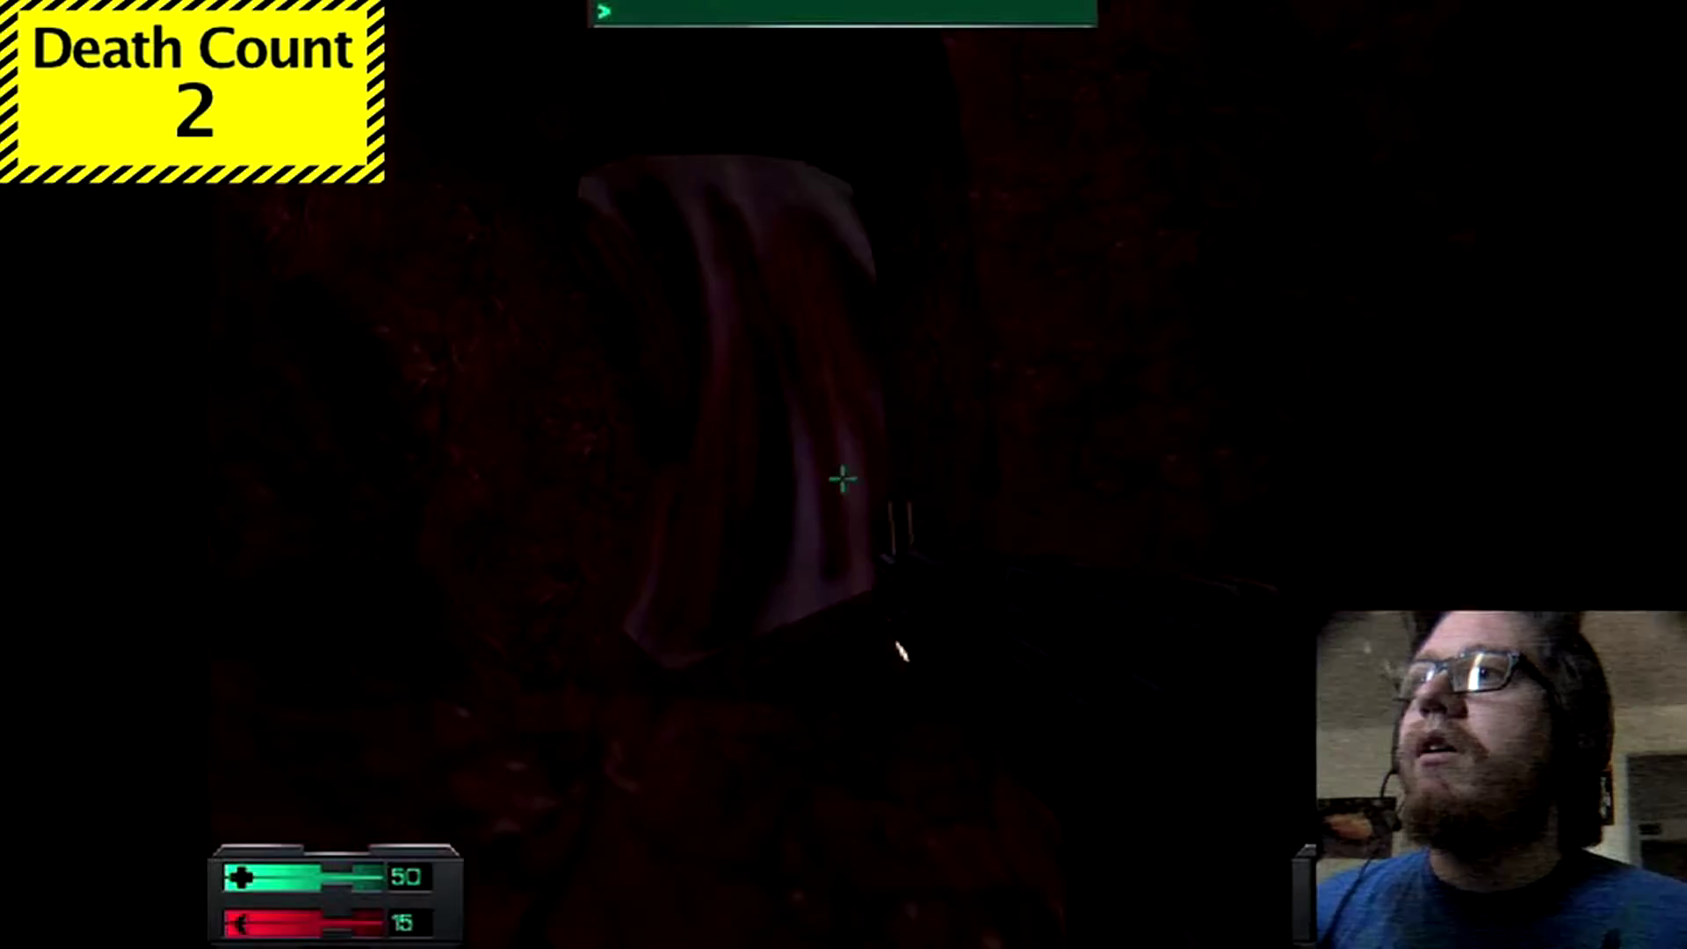
click(841, 480)
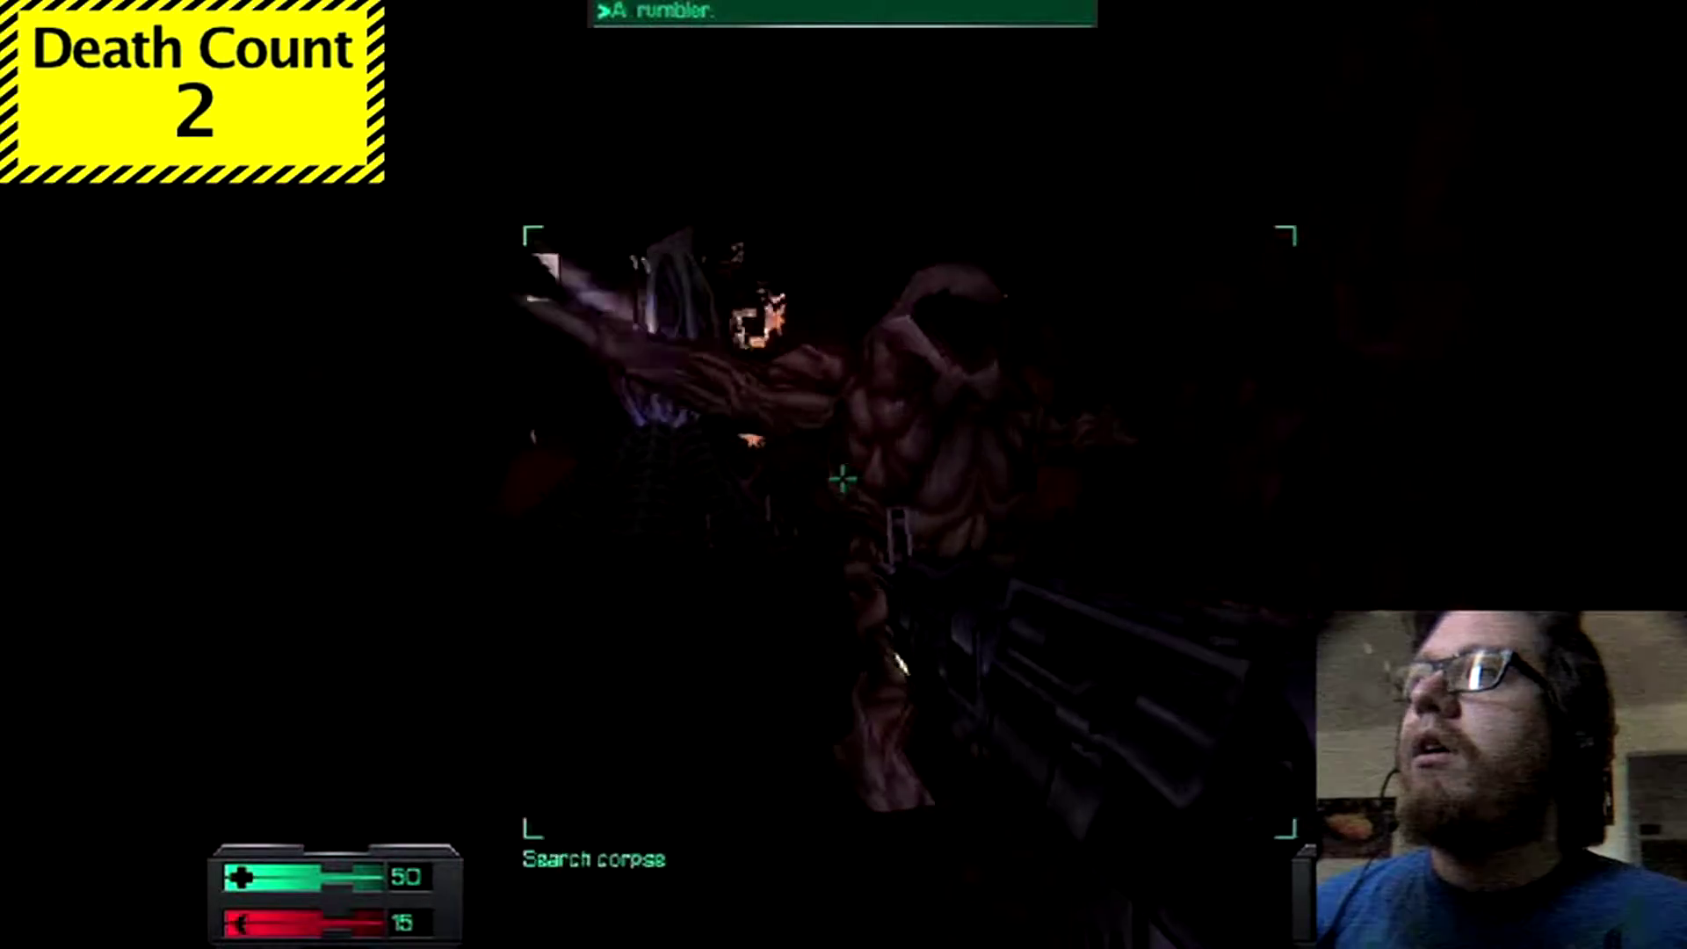
click(841, 479)
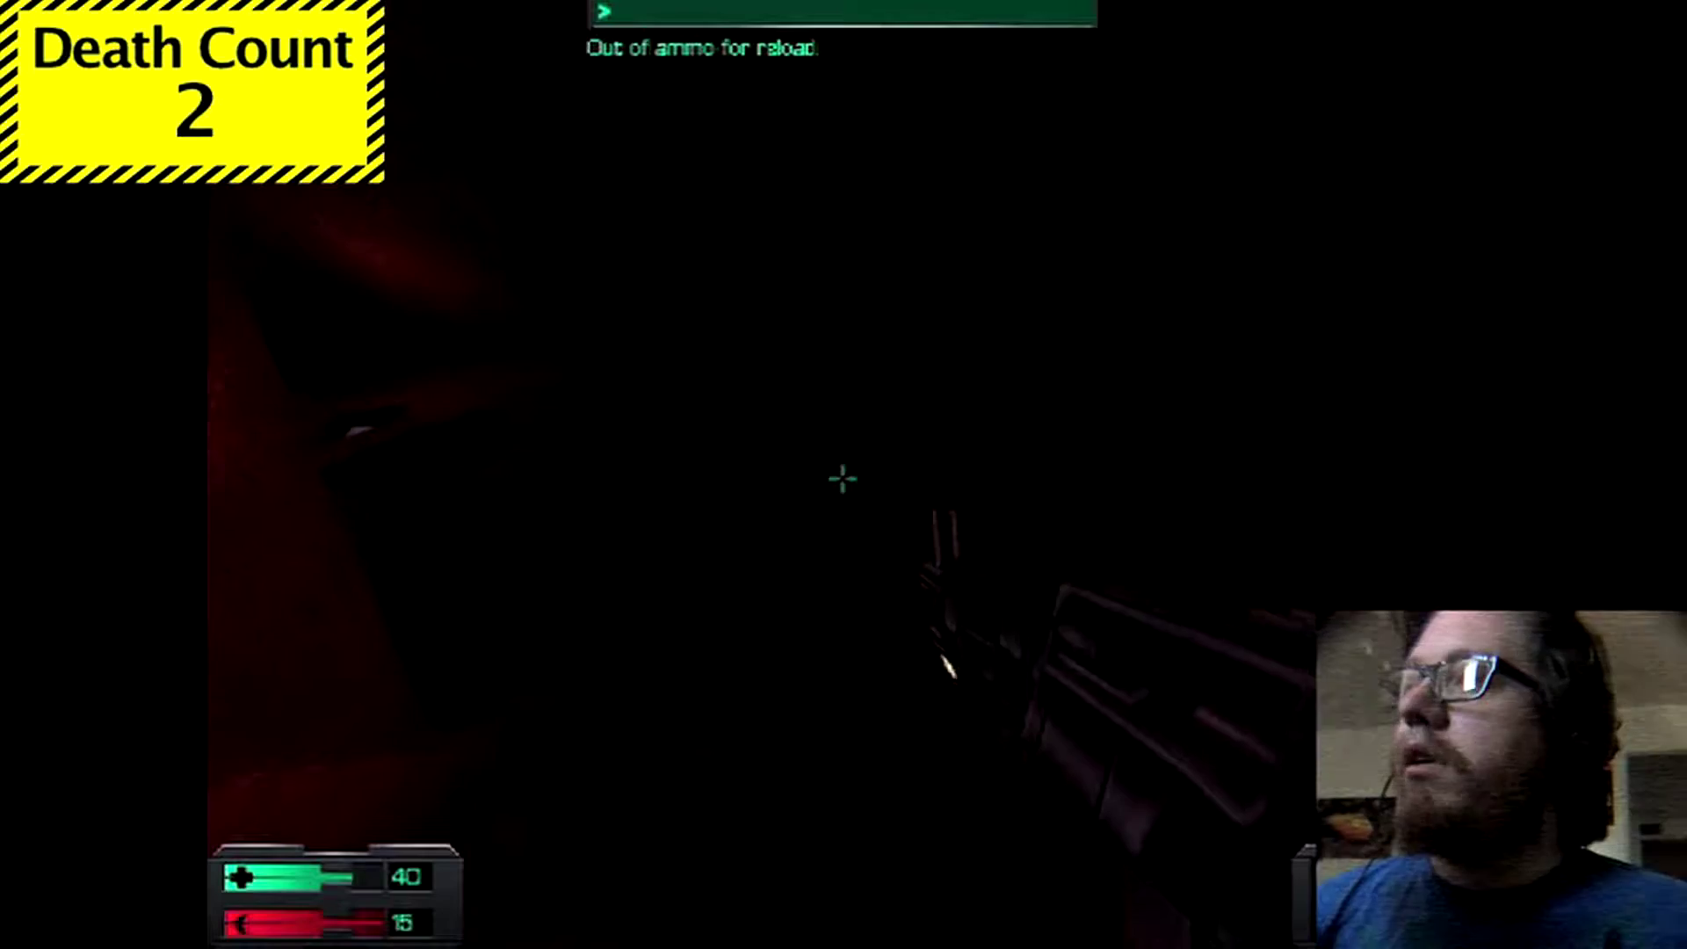
key(2)
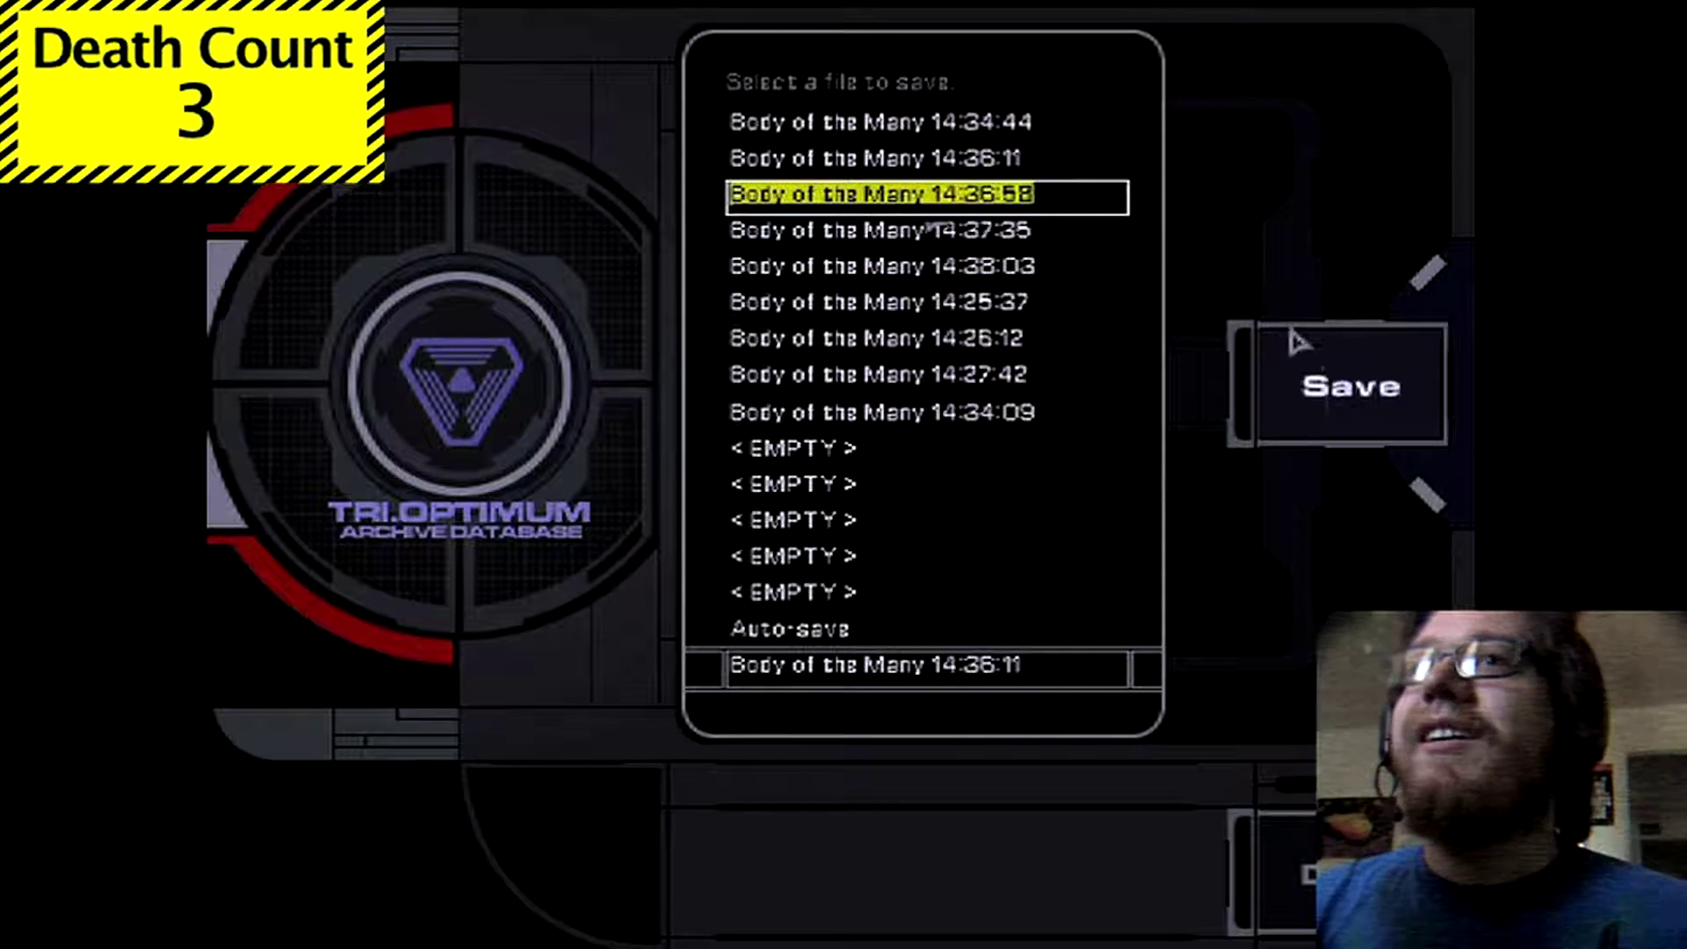
click(1342, 386)
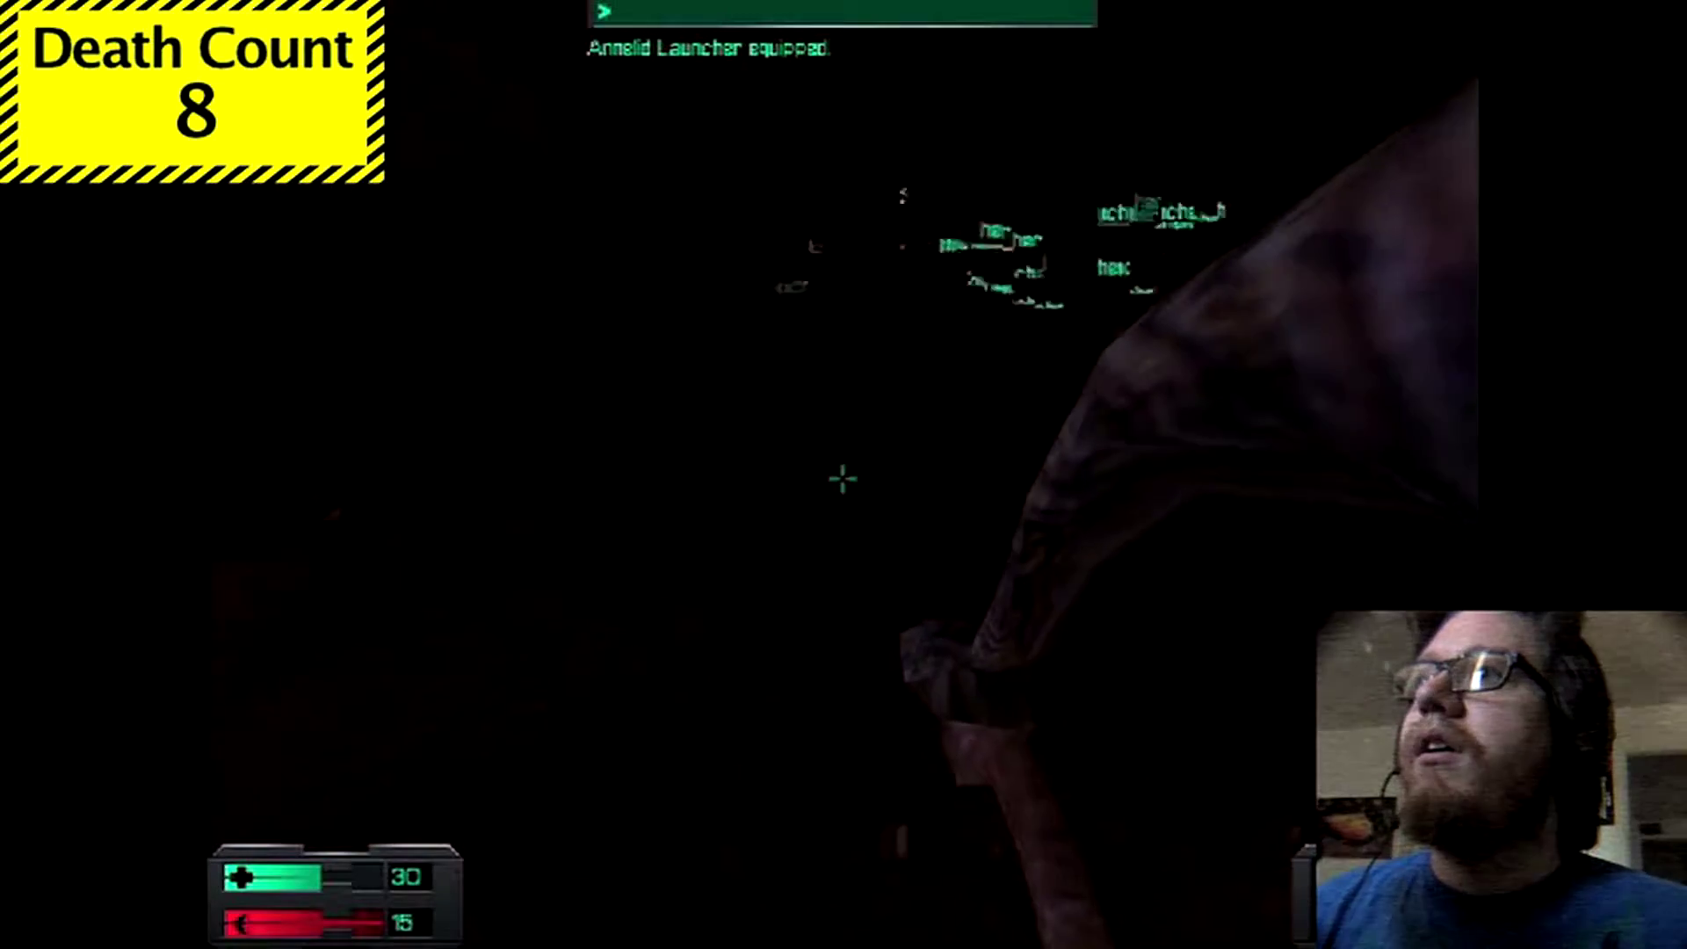
click(841, 480)
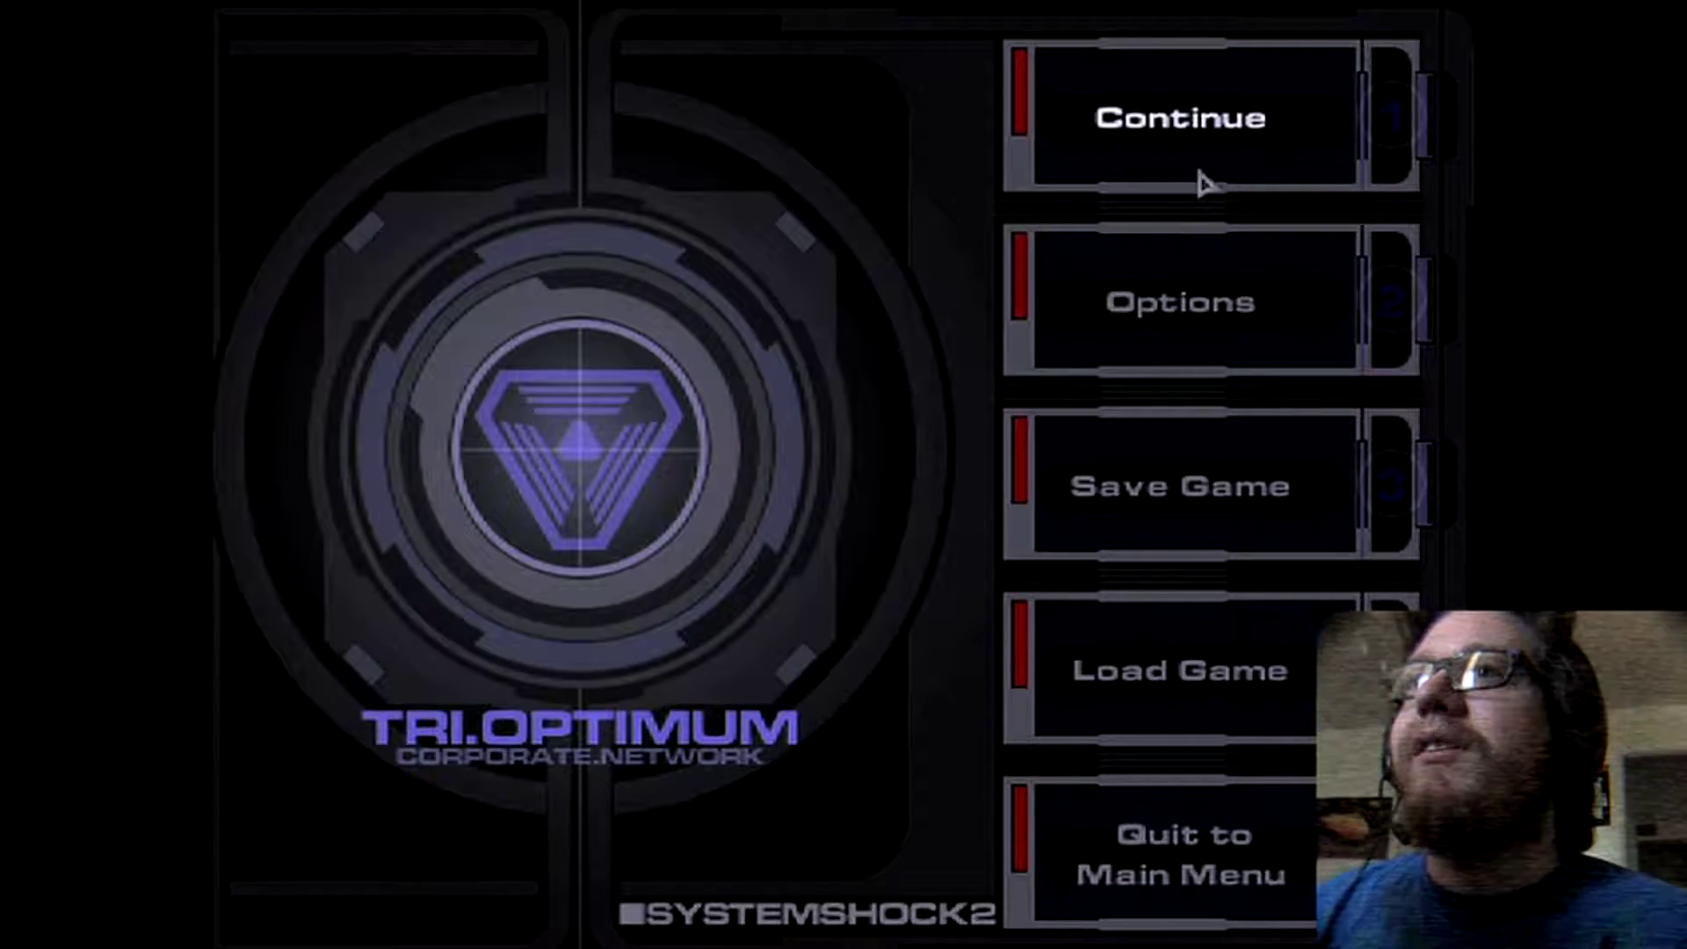
click(1172, 671)
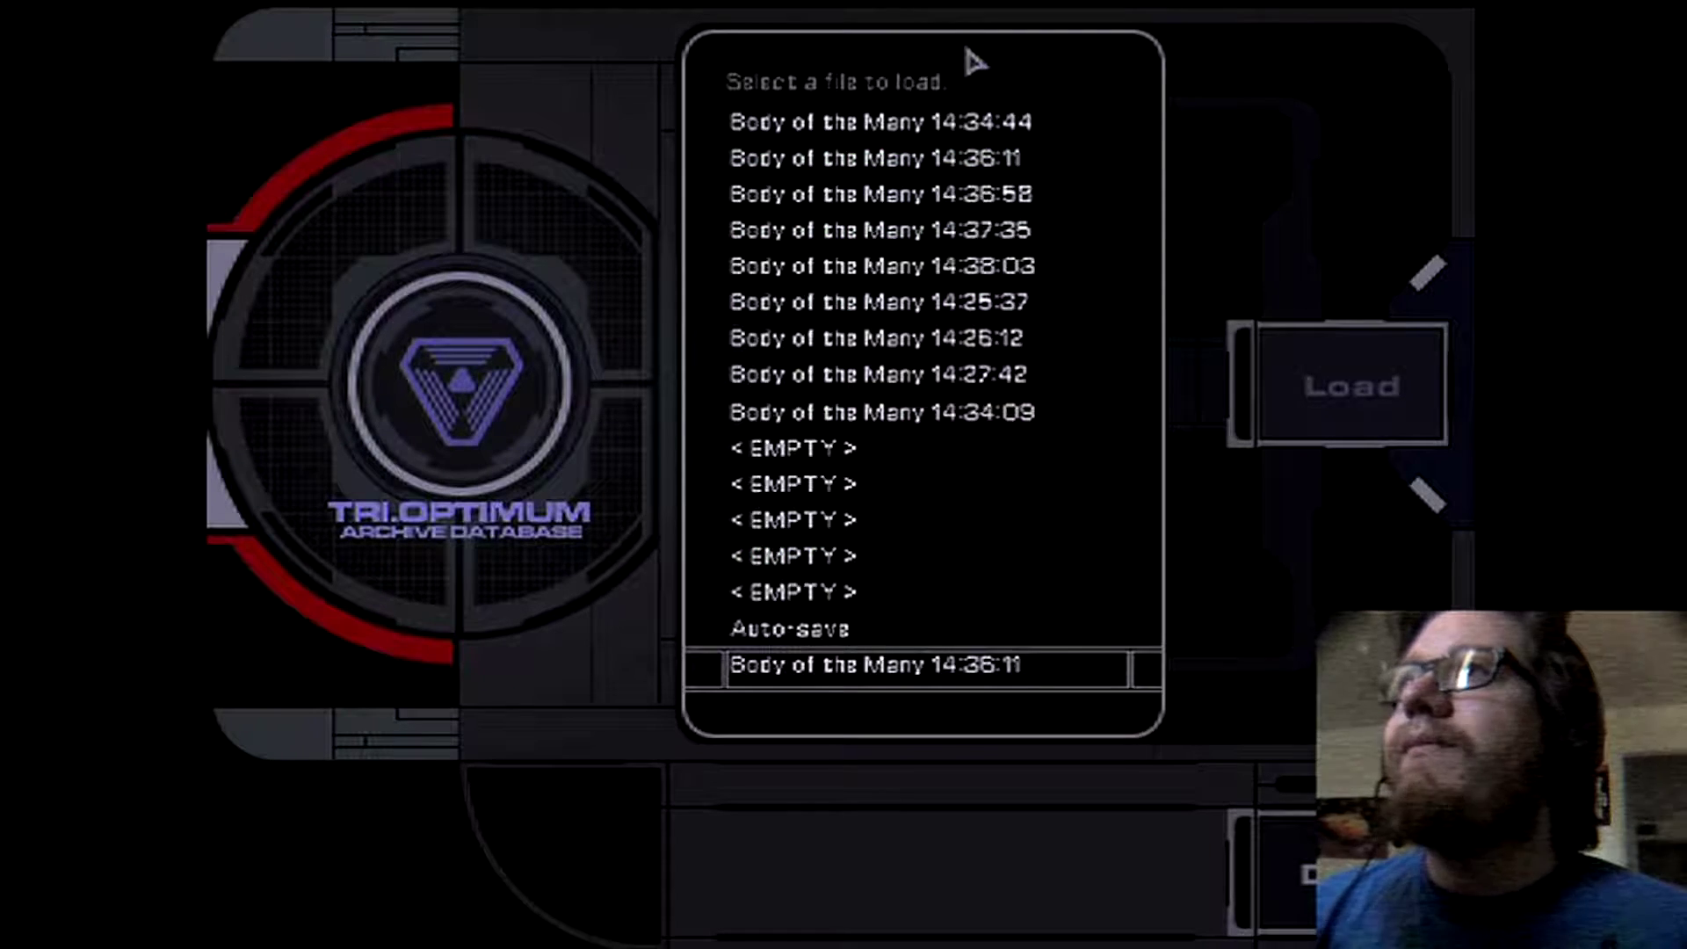
click(1347, 386)
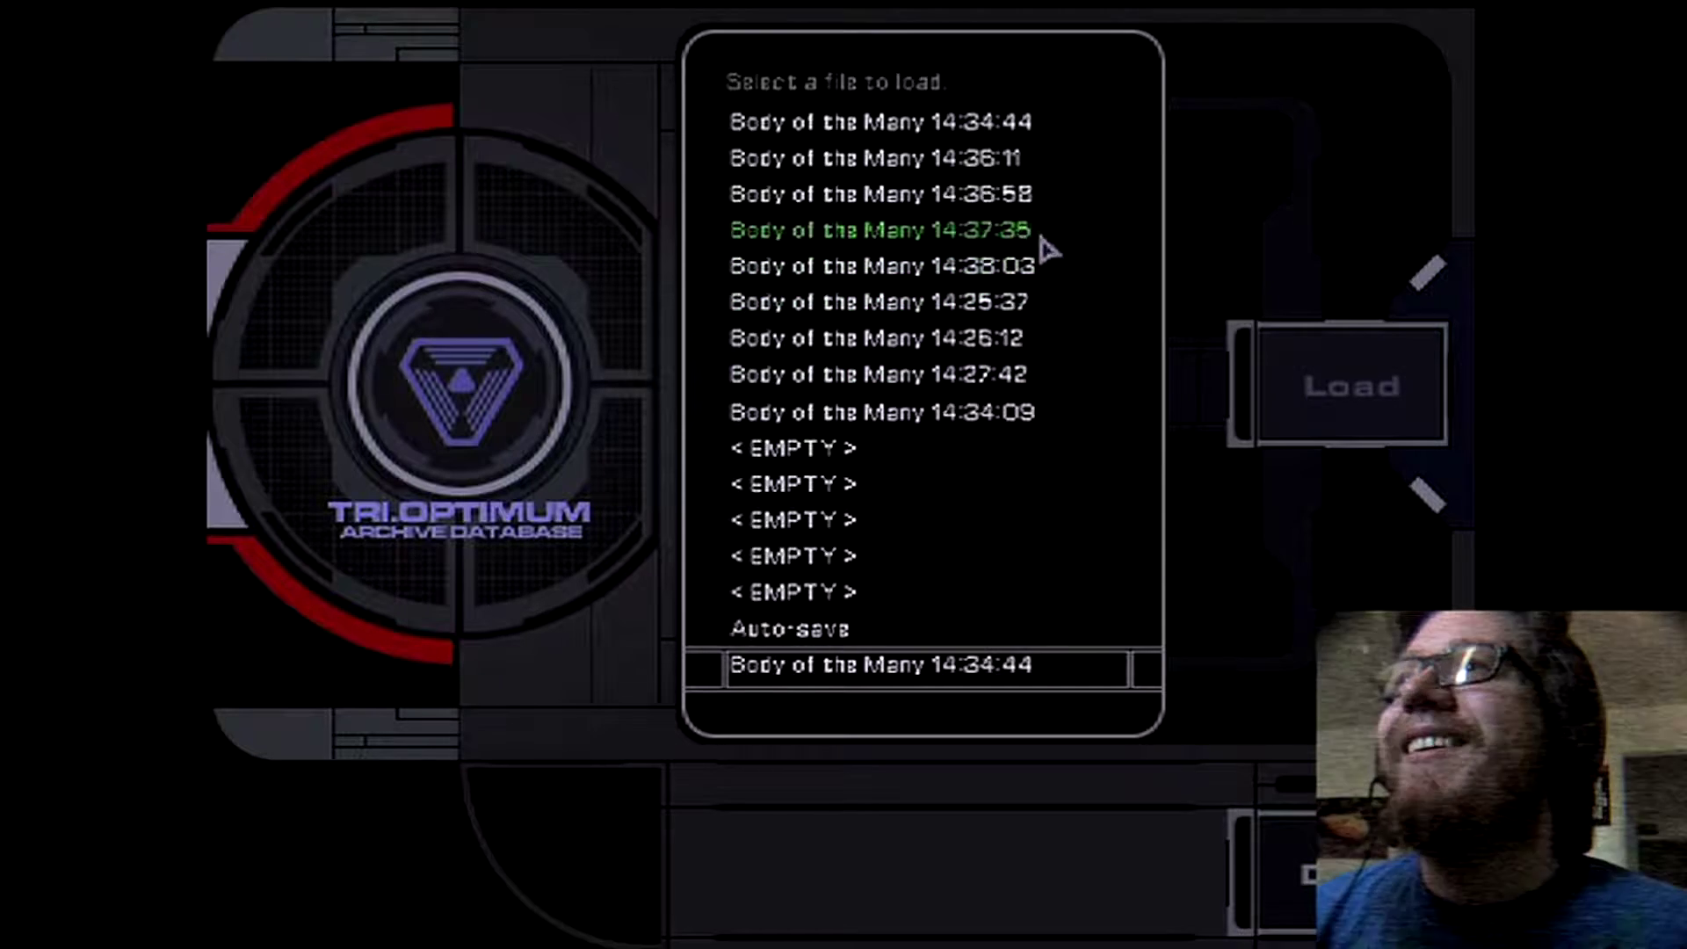
click(1347, 384)
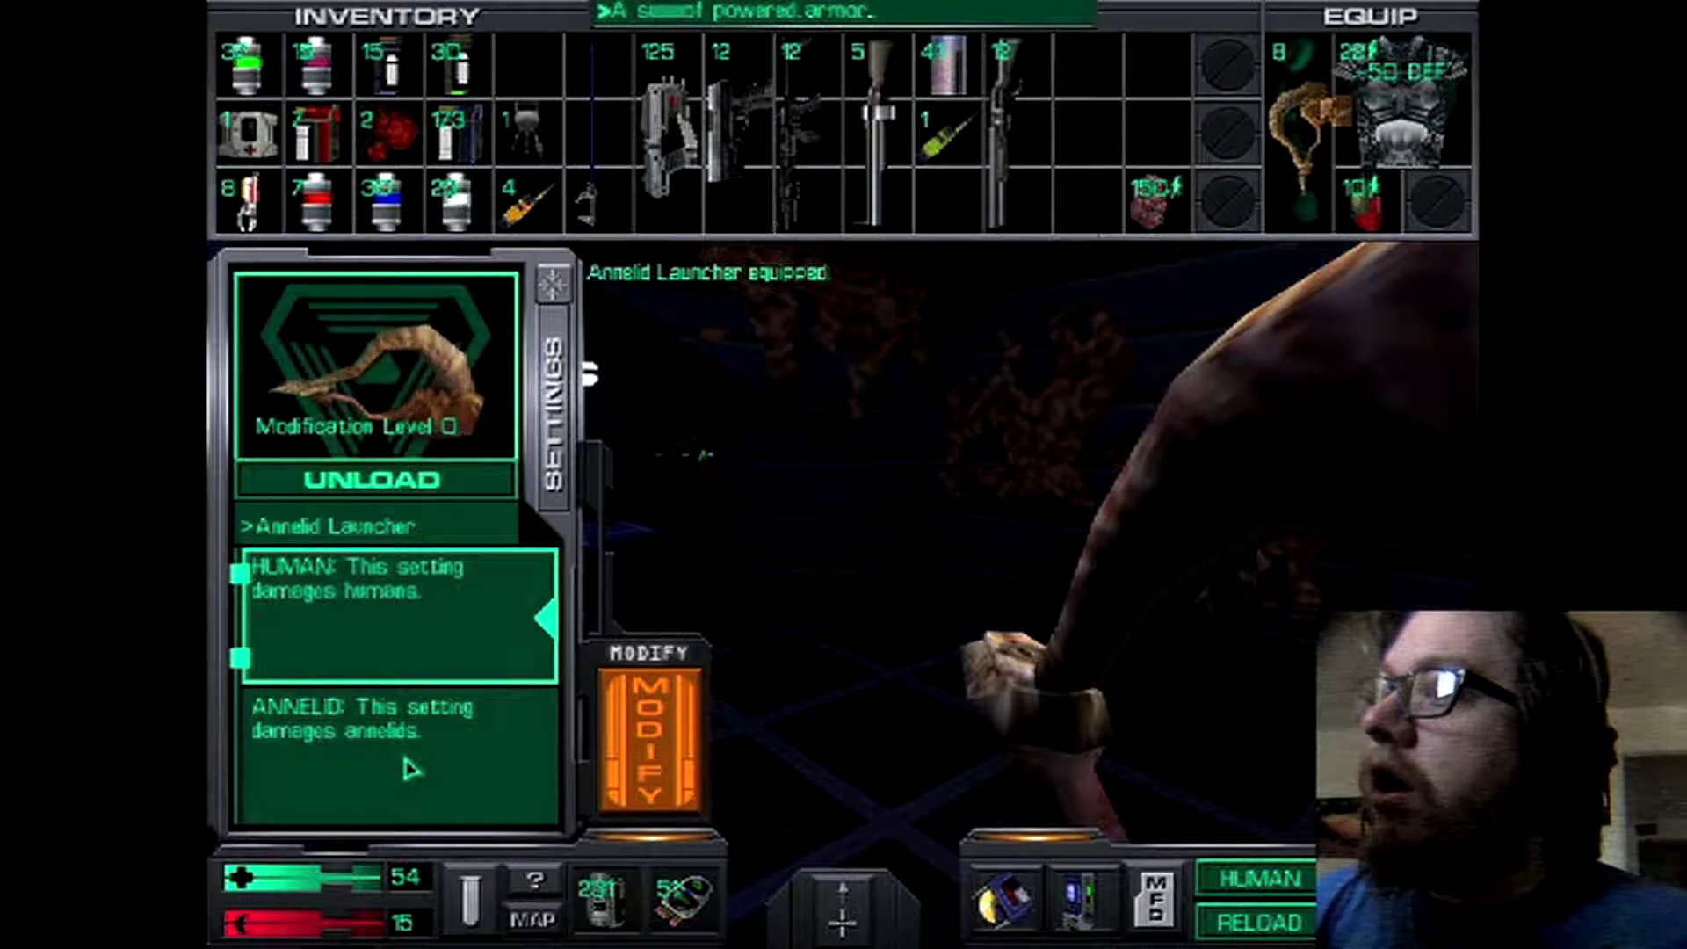
click(650, 736)
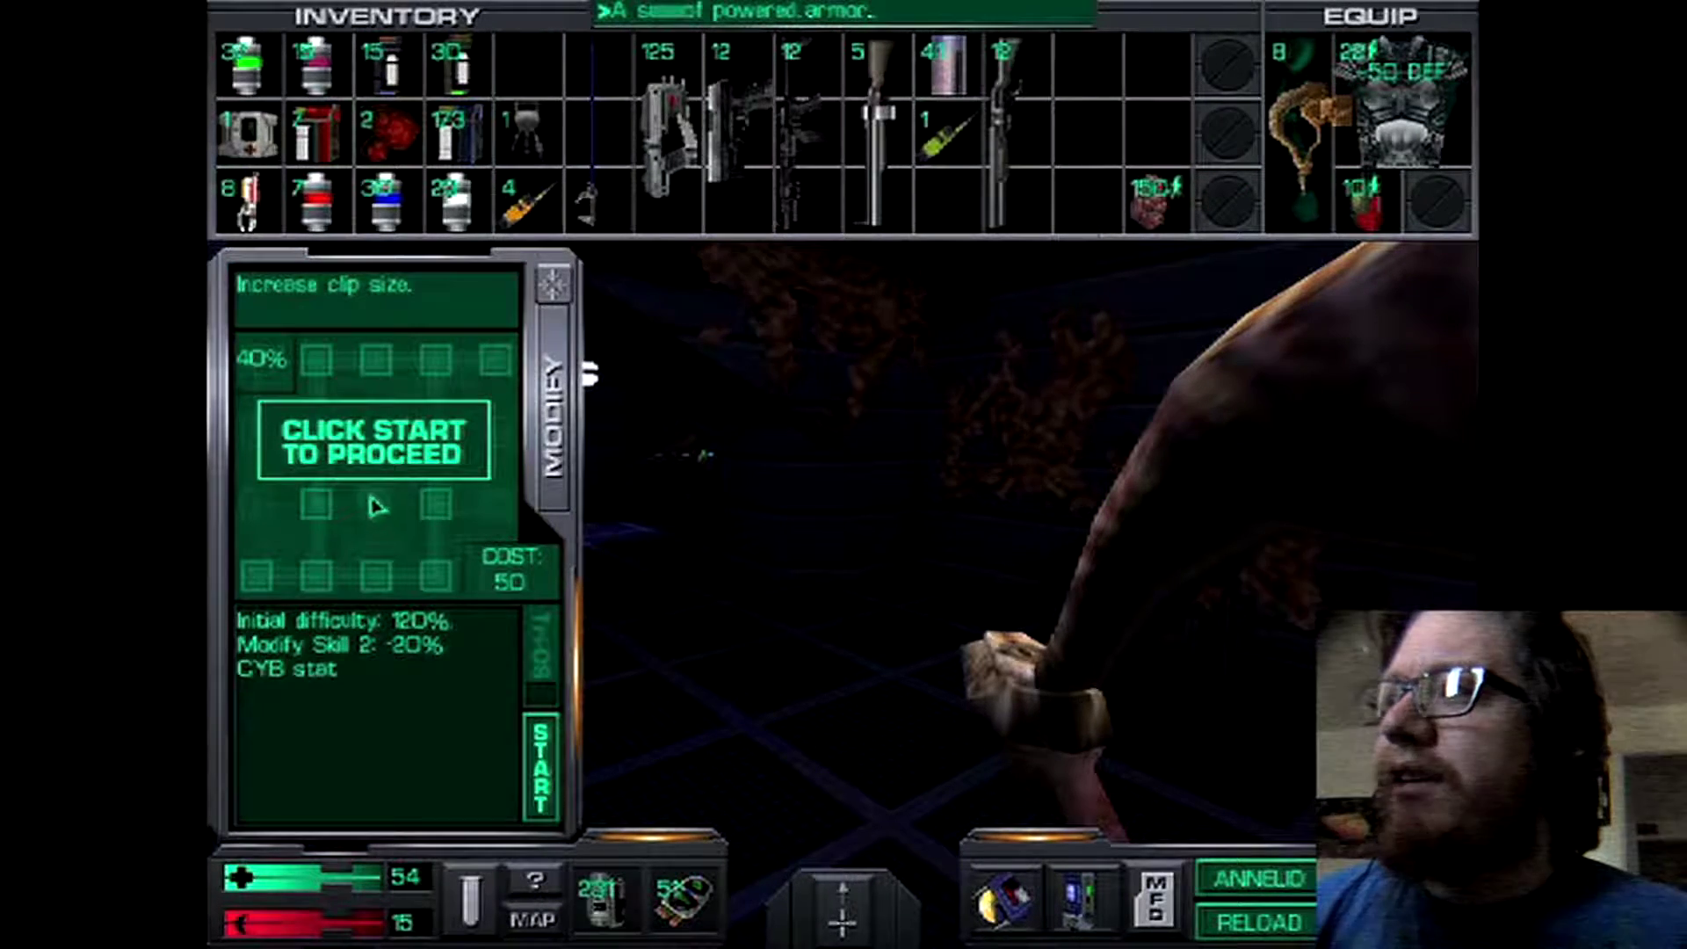
click(540, 764)
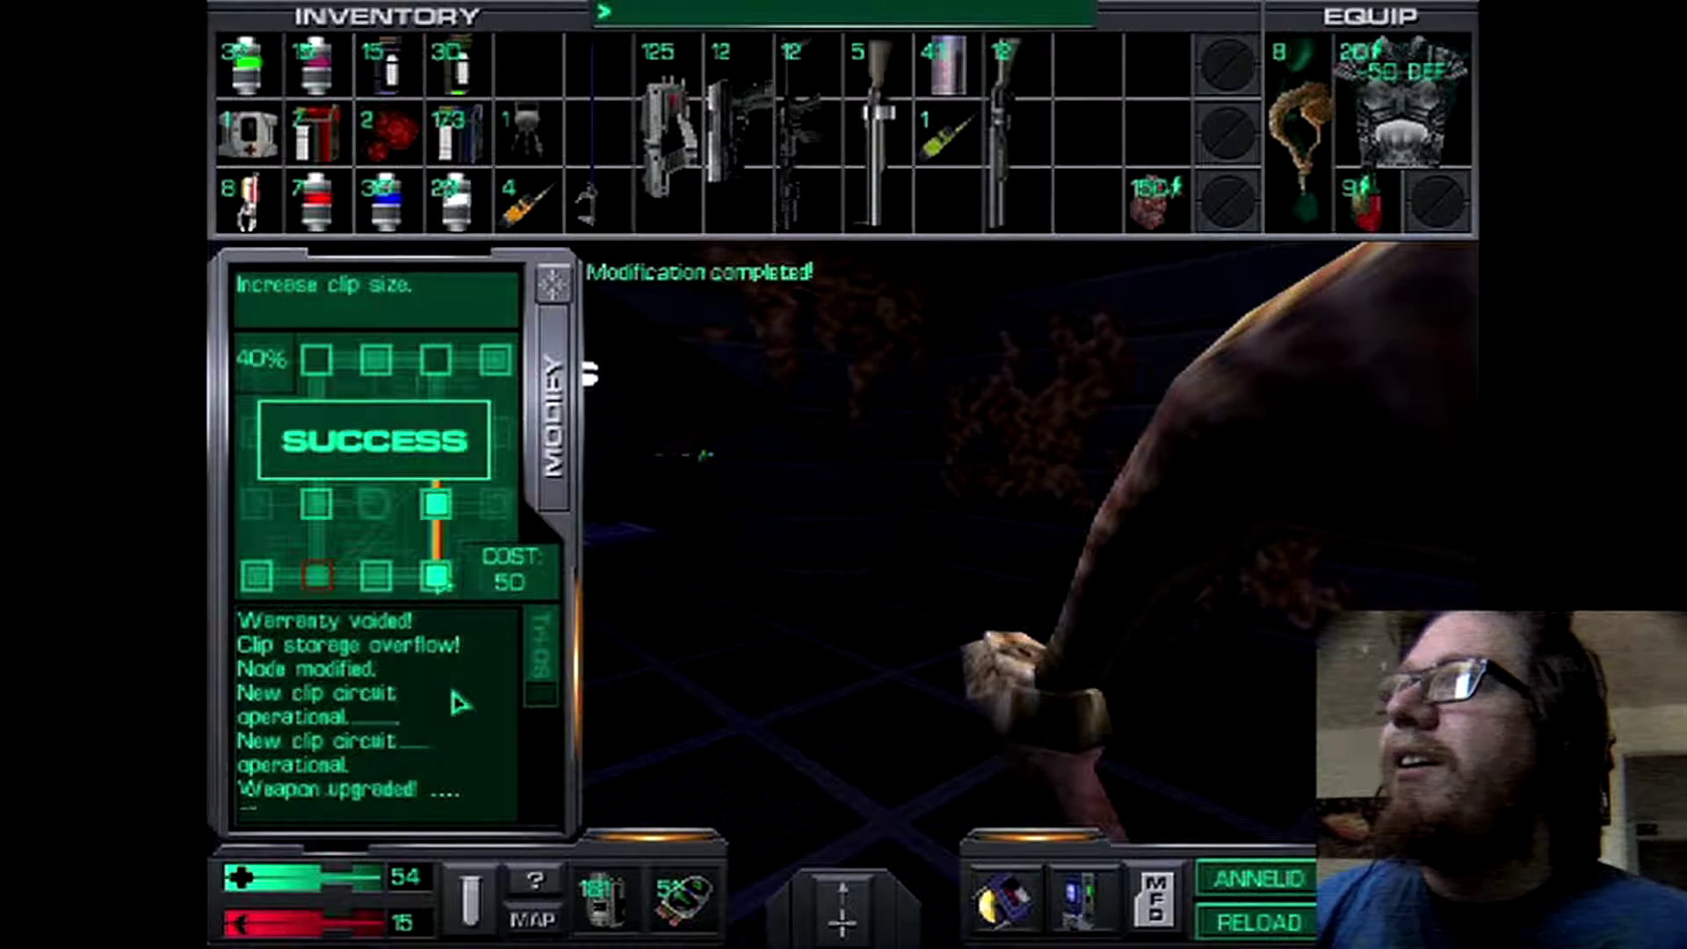
click(552, 283)
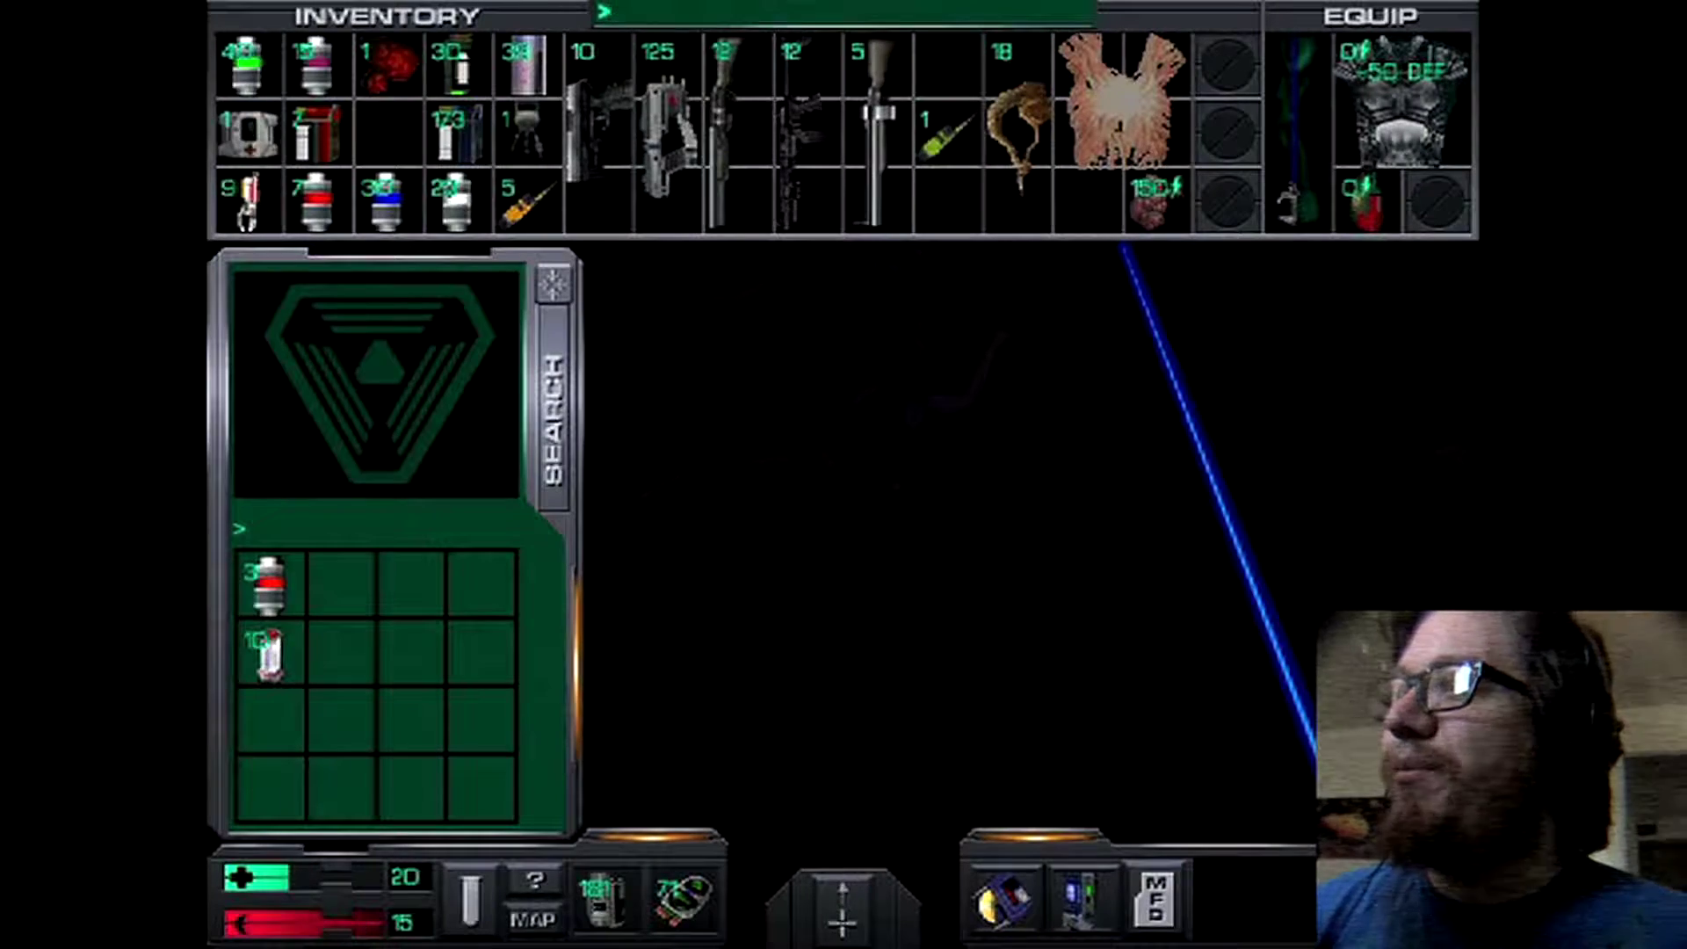
click(271, 585)
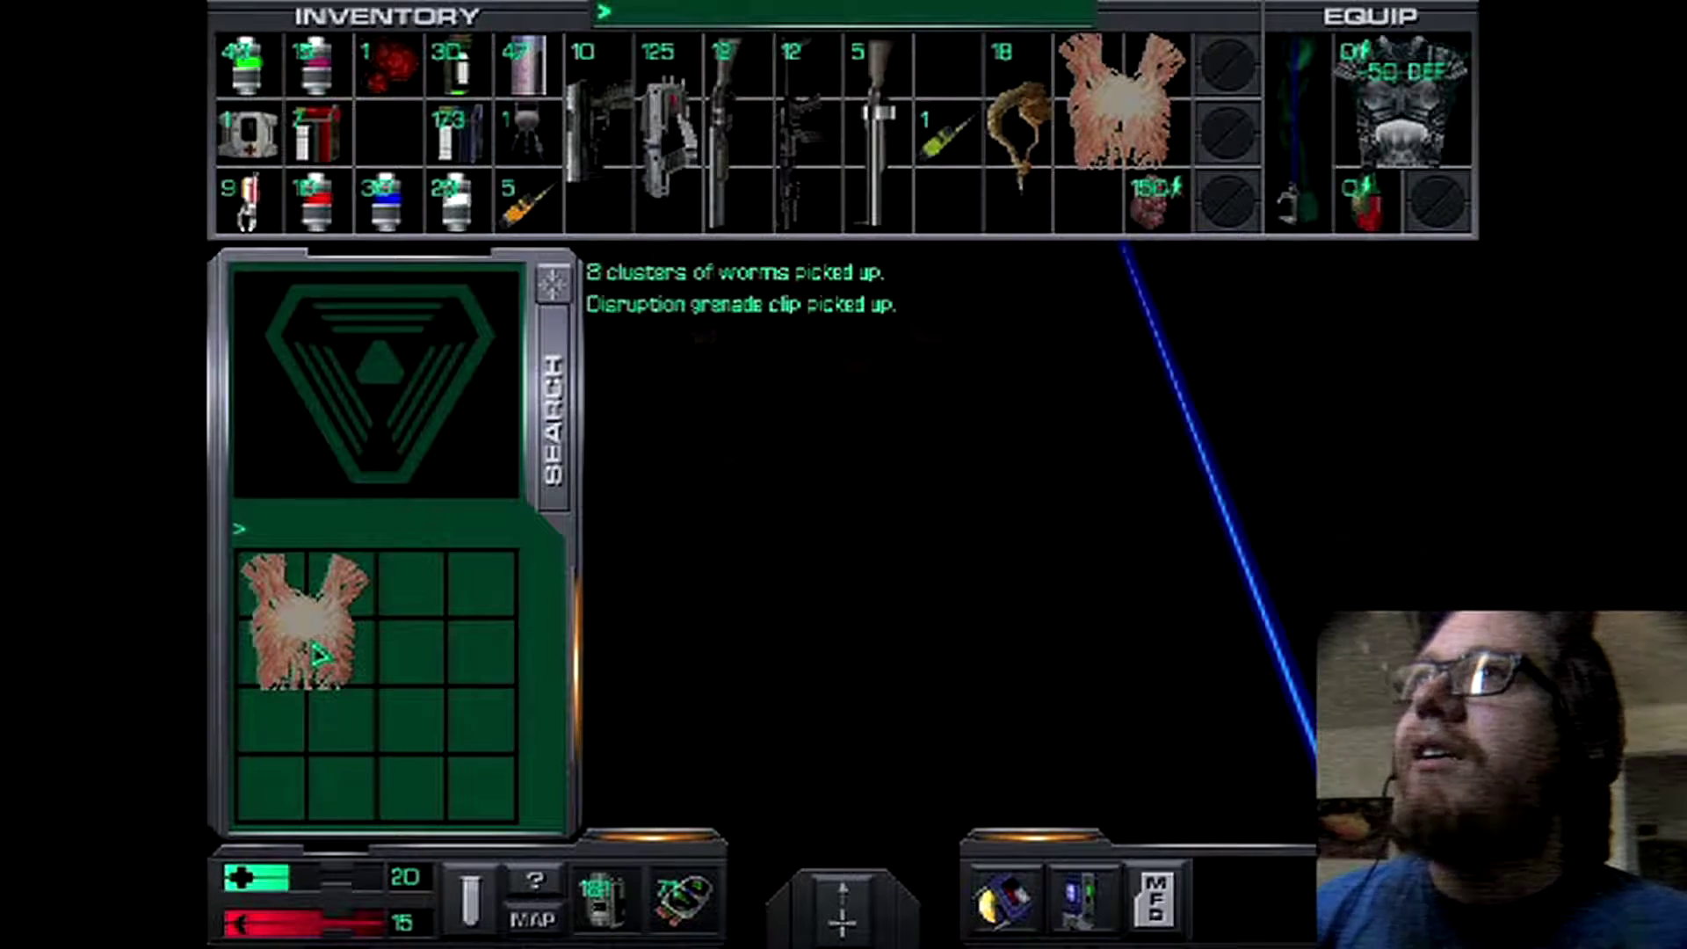
click(308, 630)
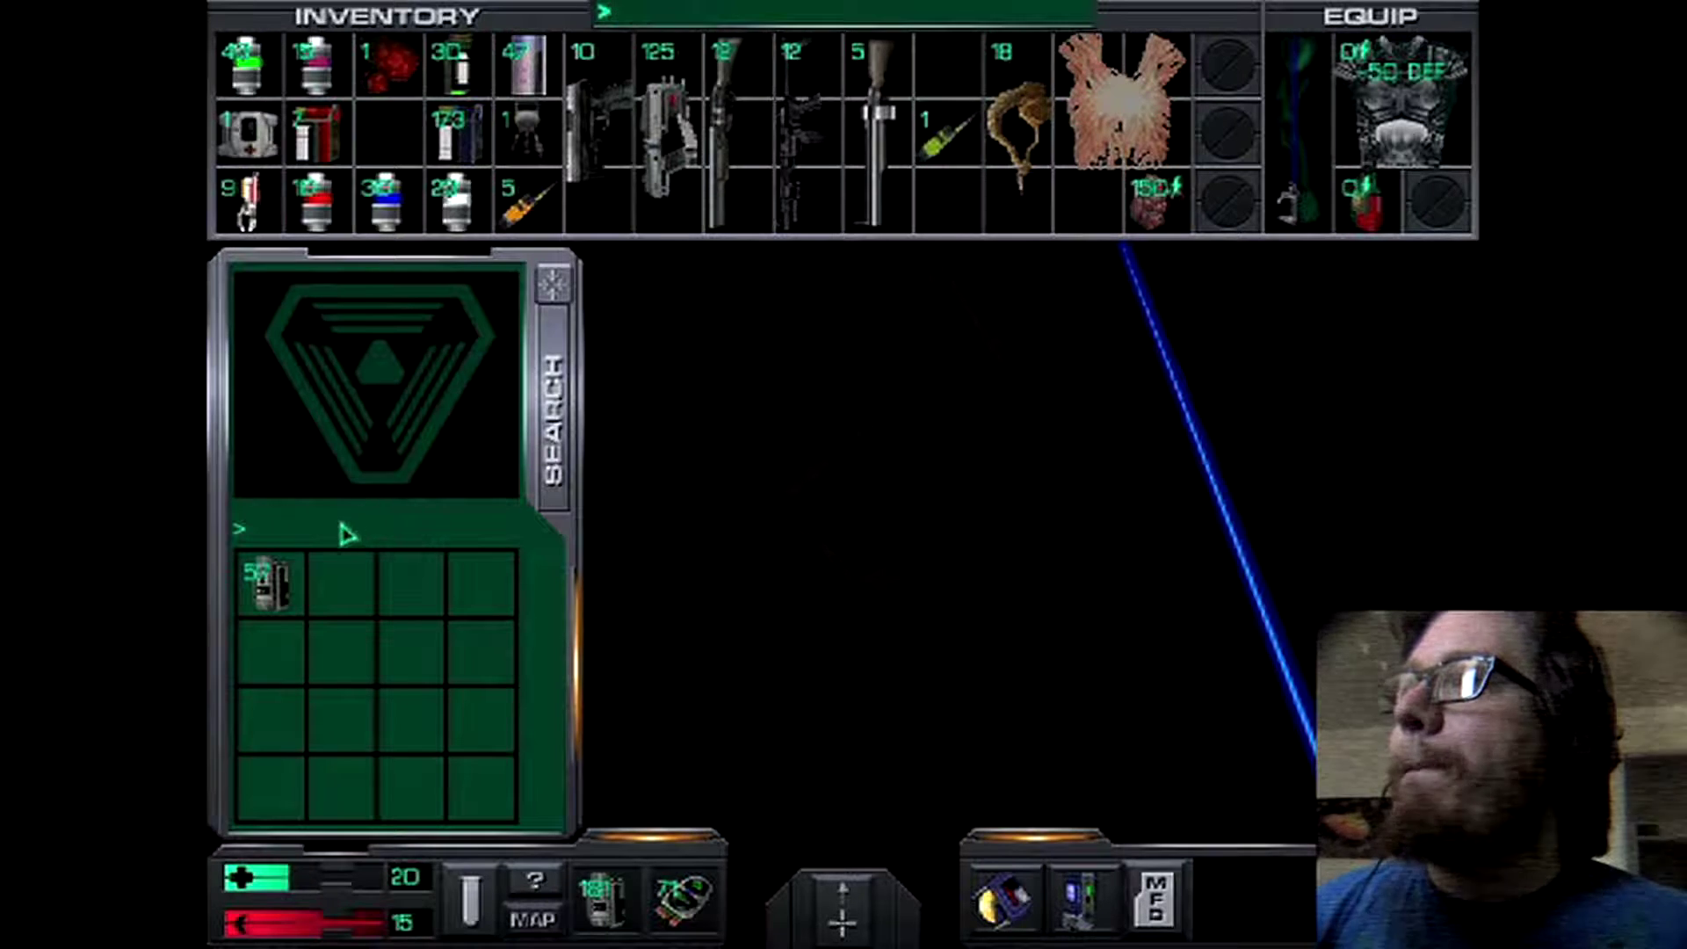
click(273, 588)
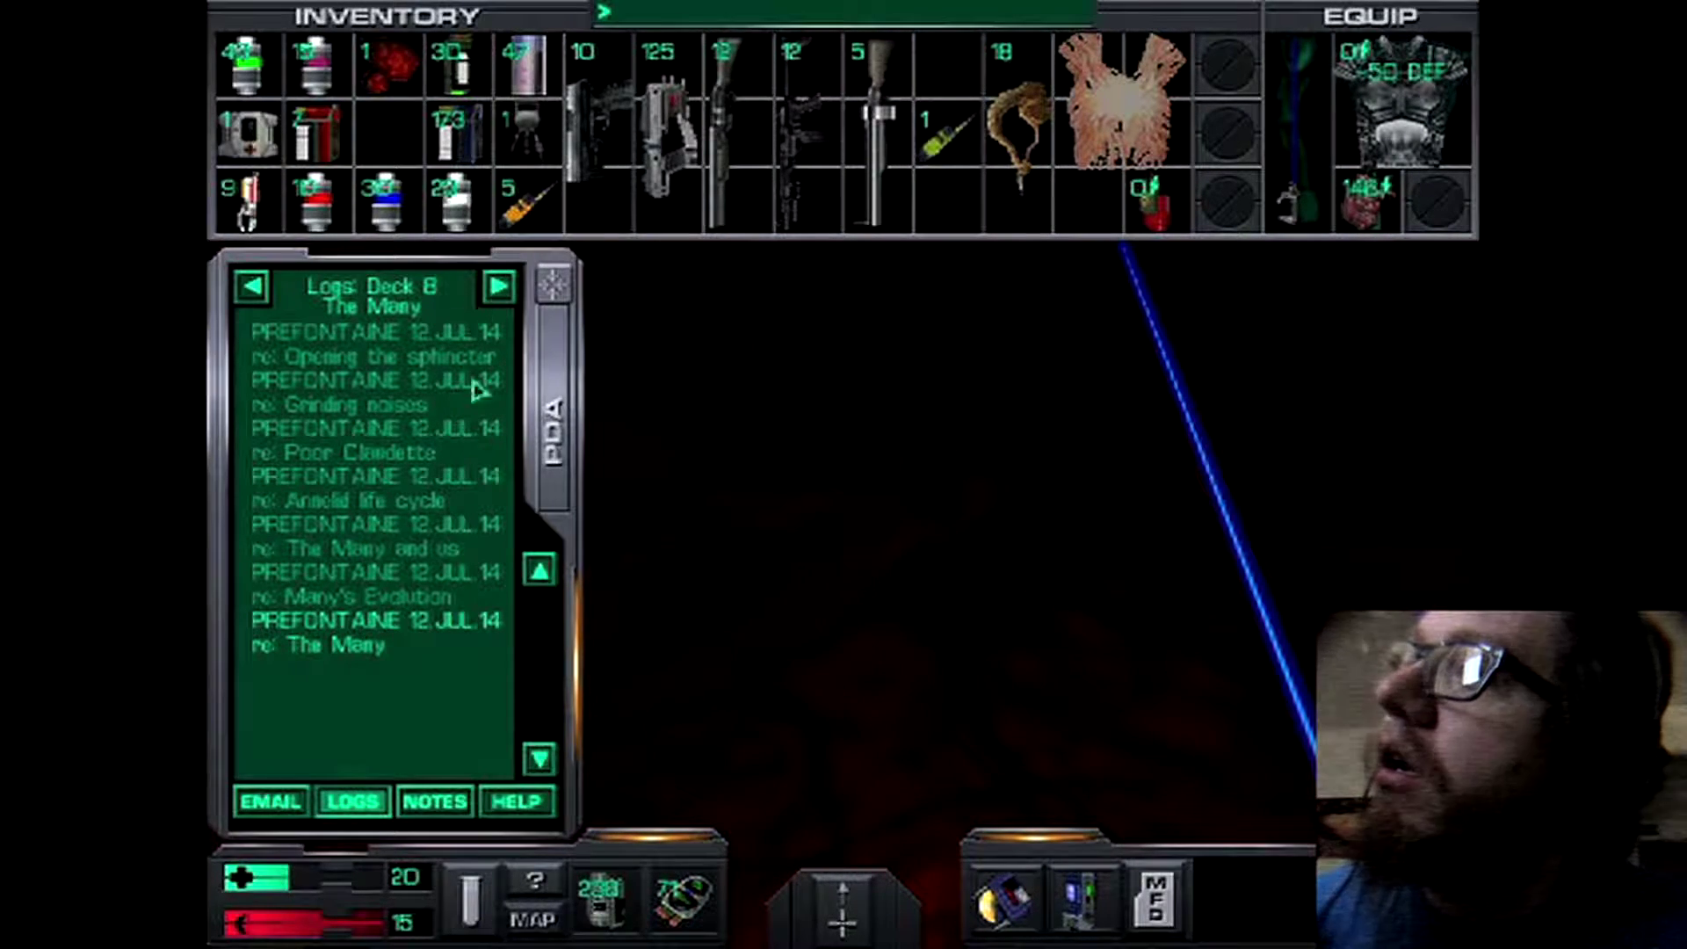
click(433, 801)
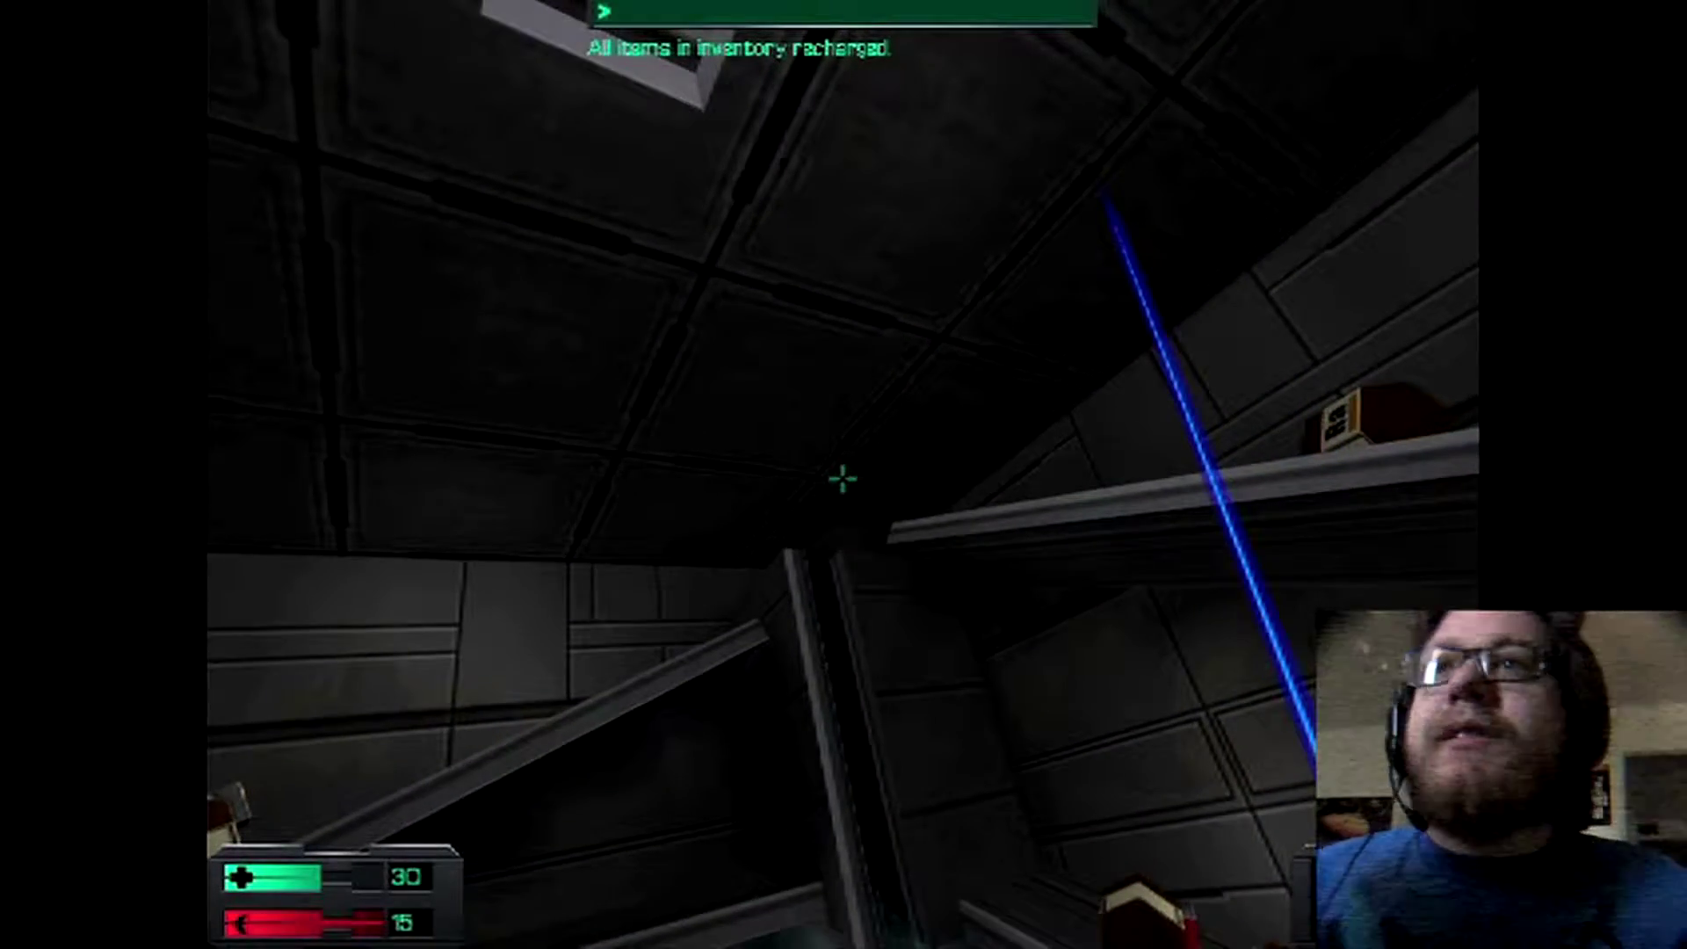
mouse_move(843, 482)
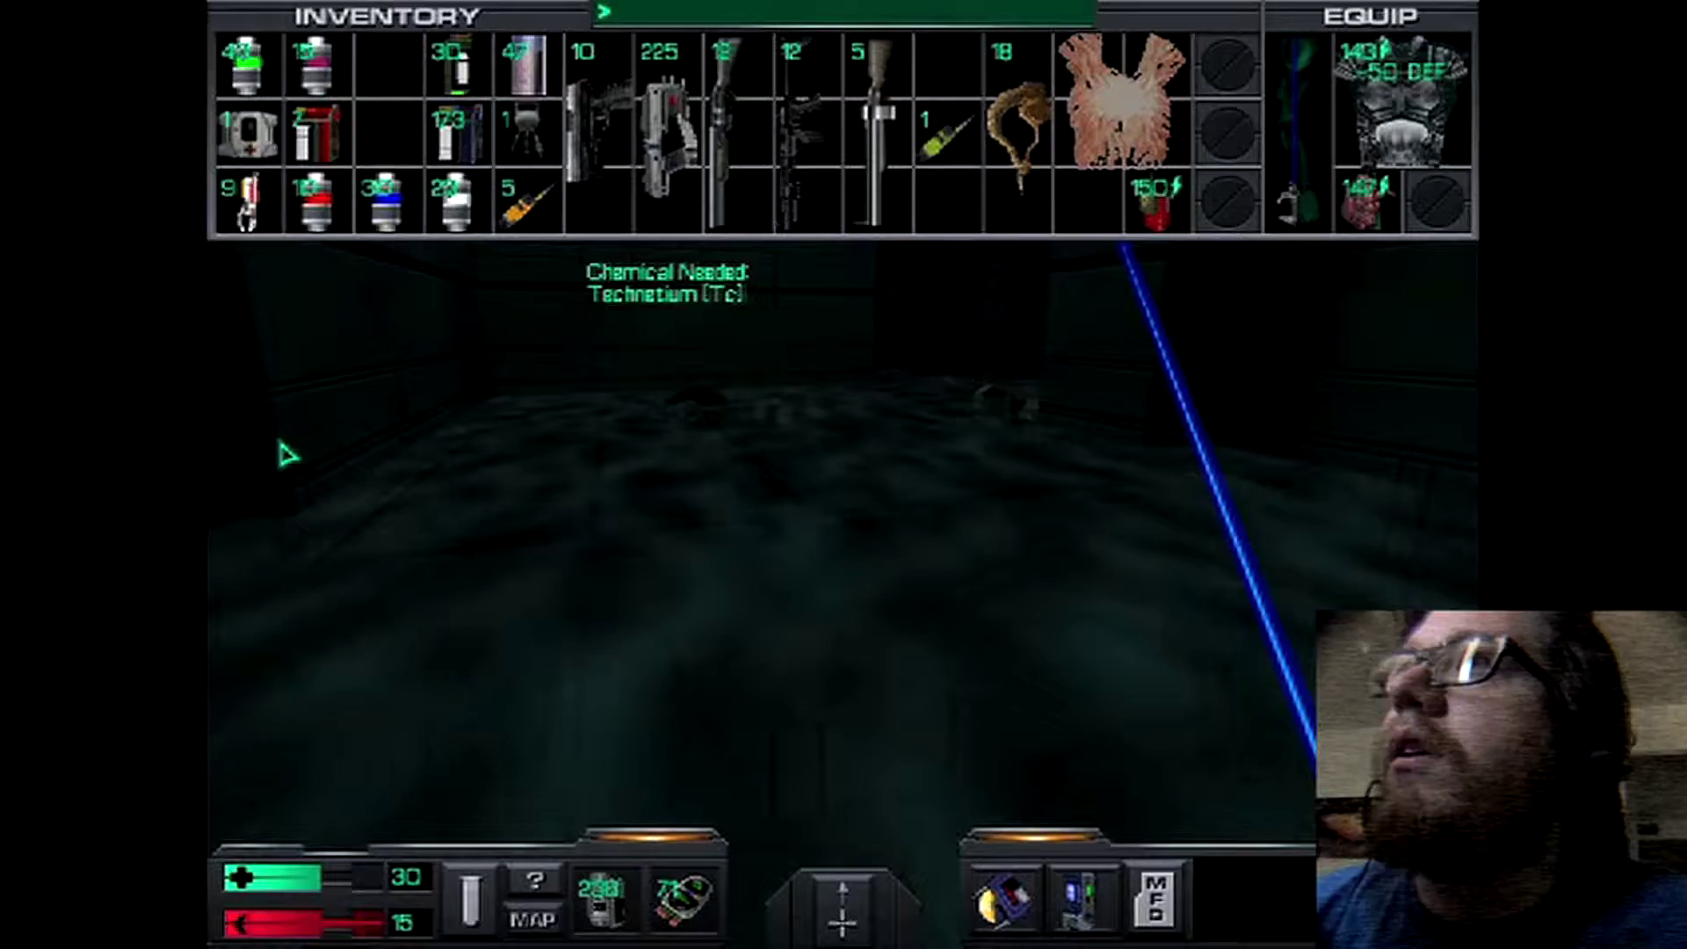
click(1121, 114)
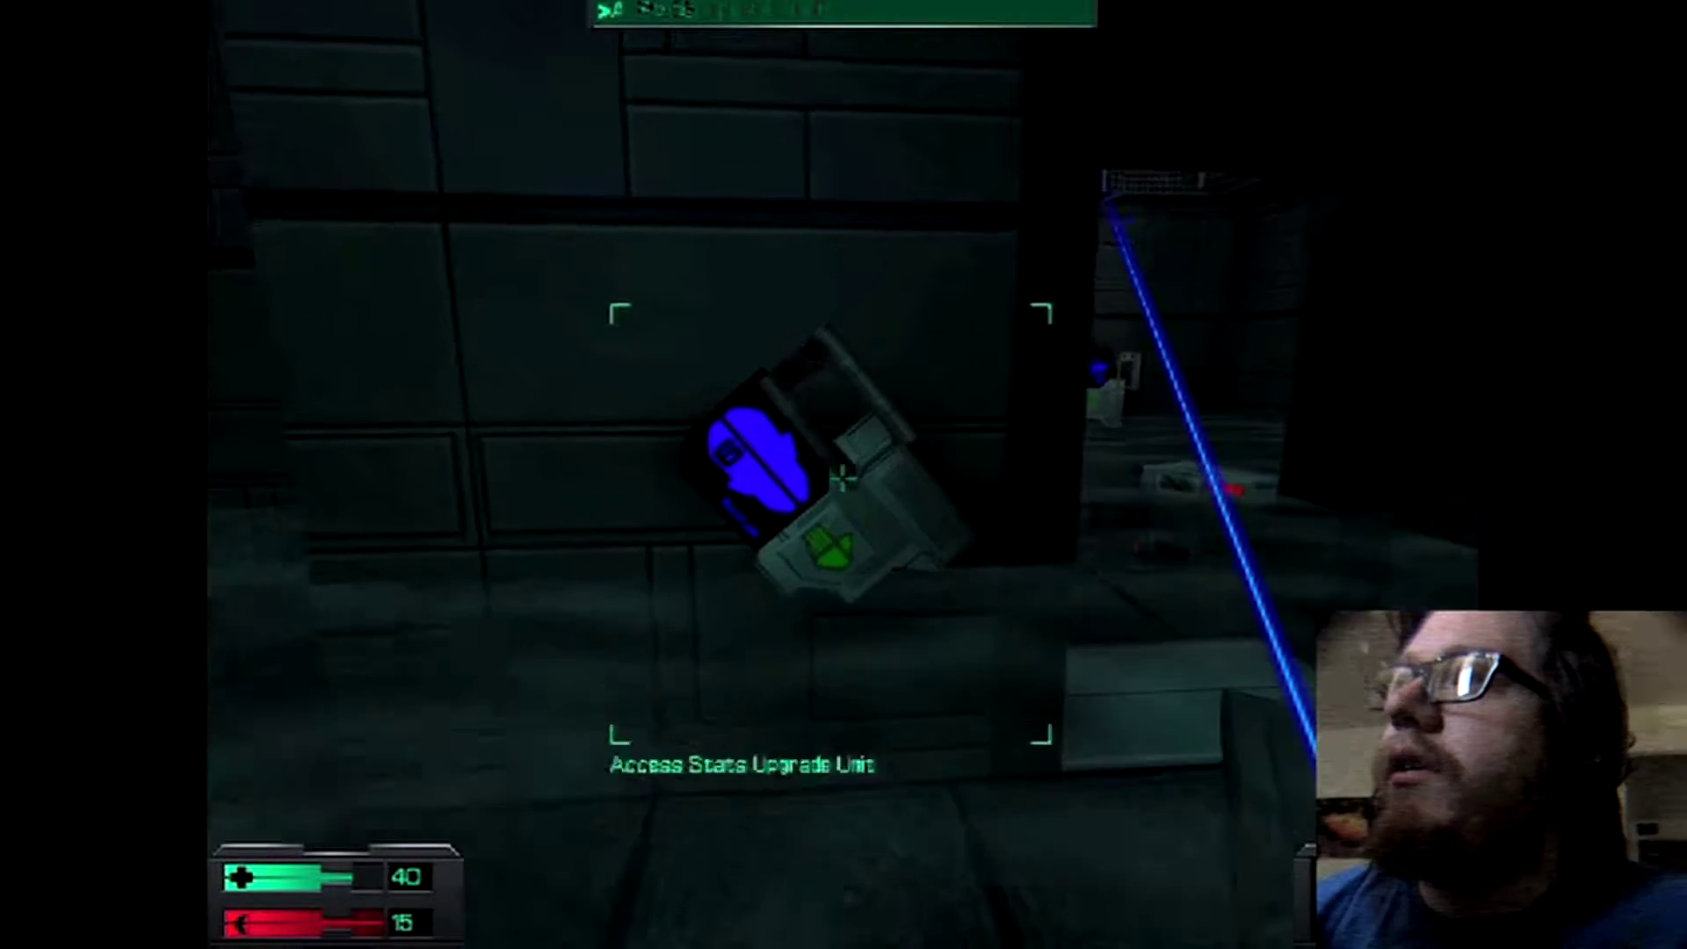
click(835, 487)
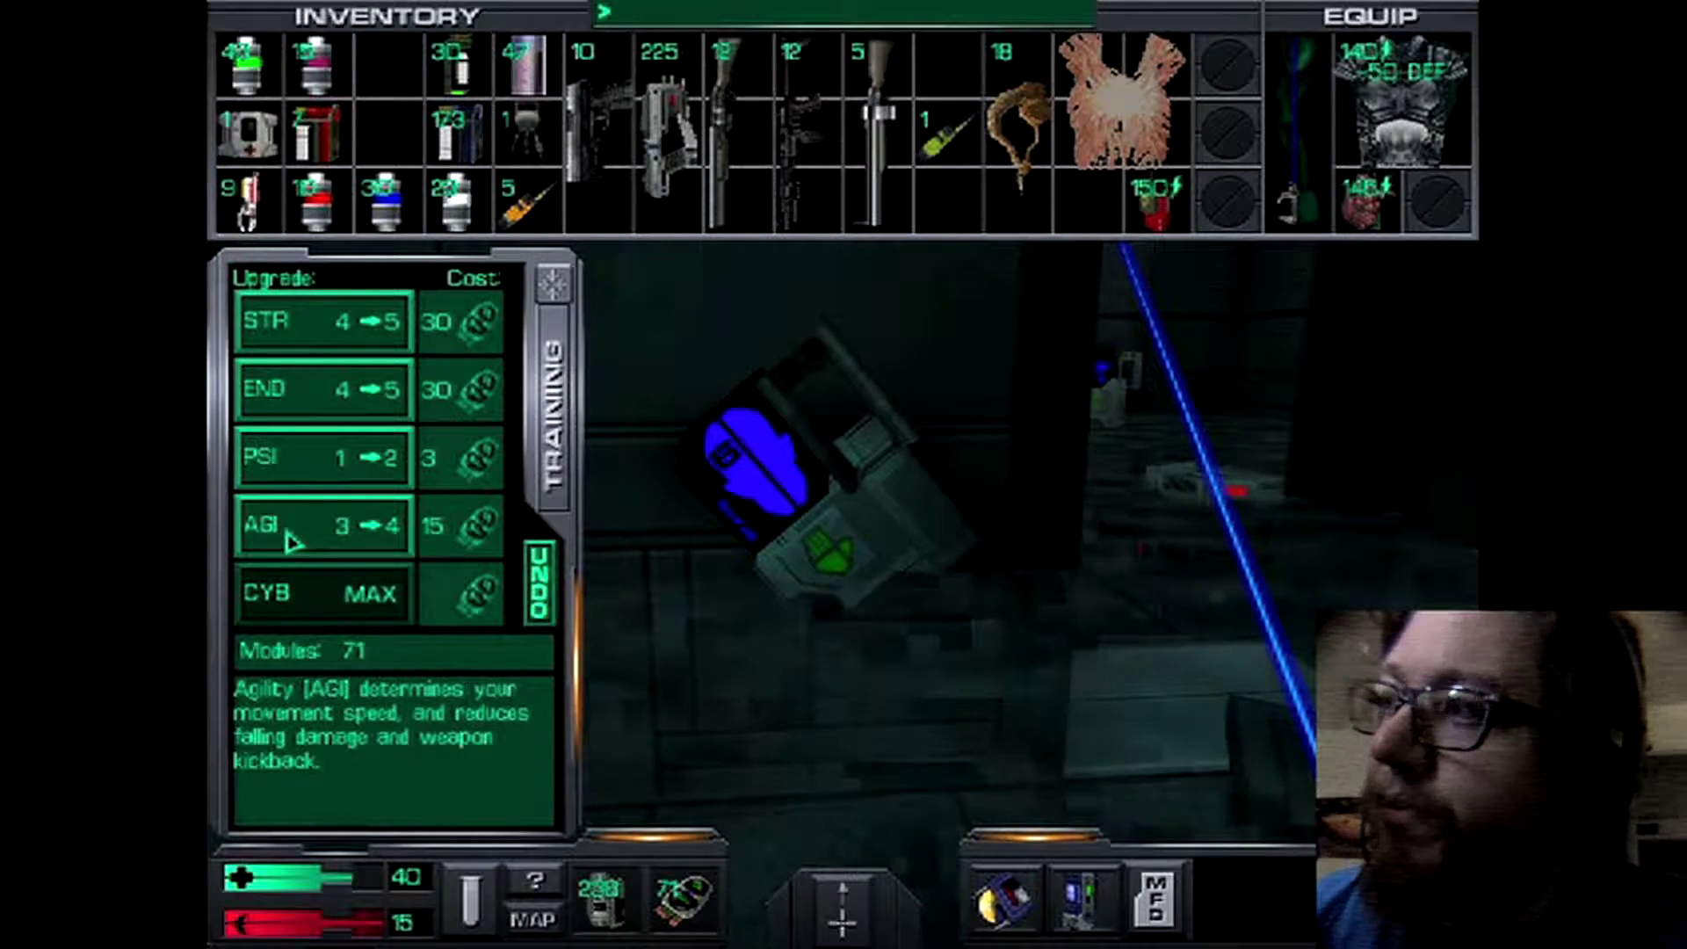
mouse_move(290, 337)
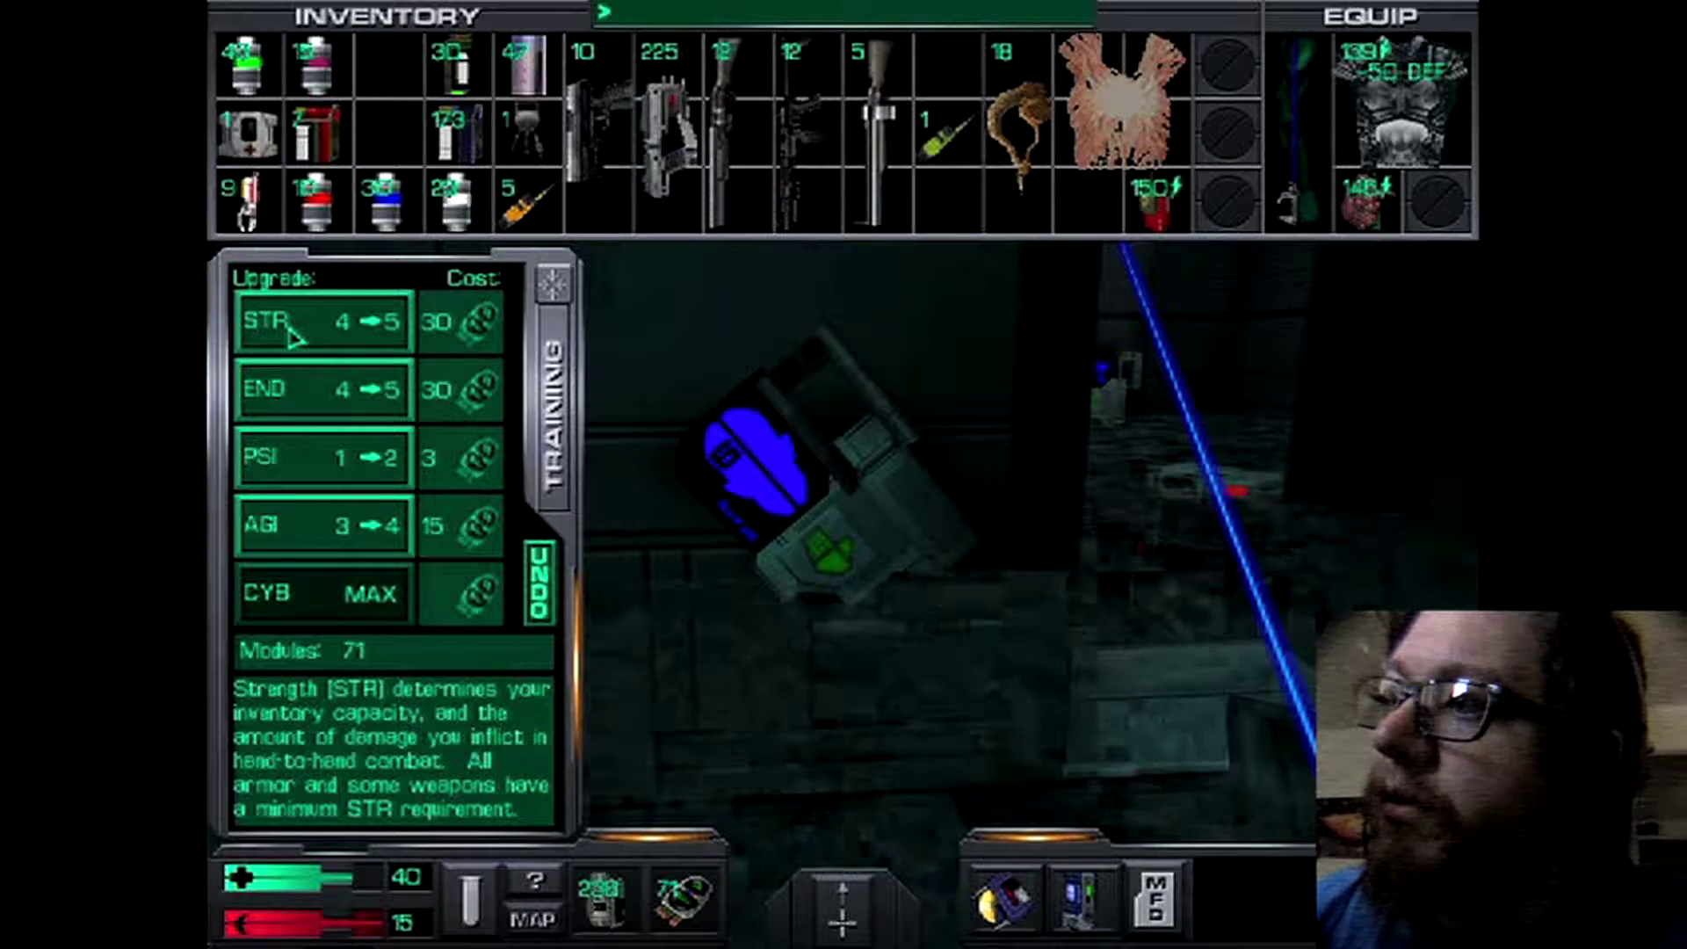
mouse_move(298, 408)
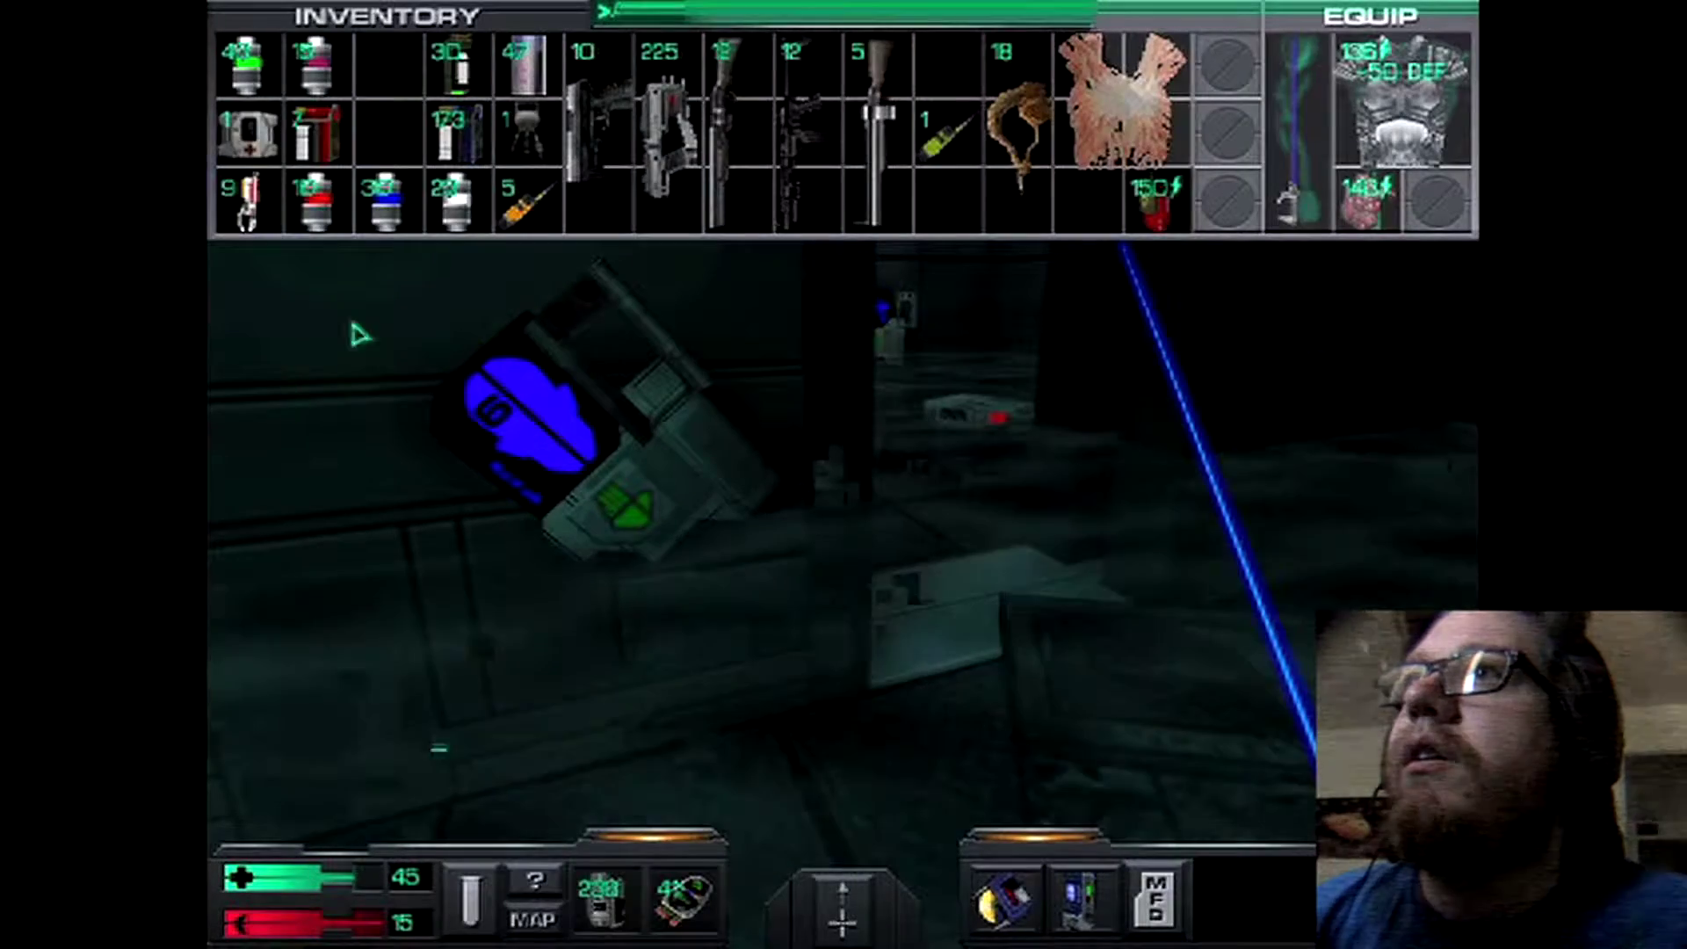
click(1115, 96)
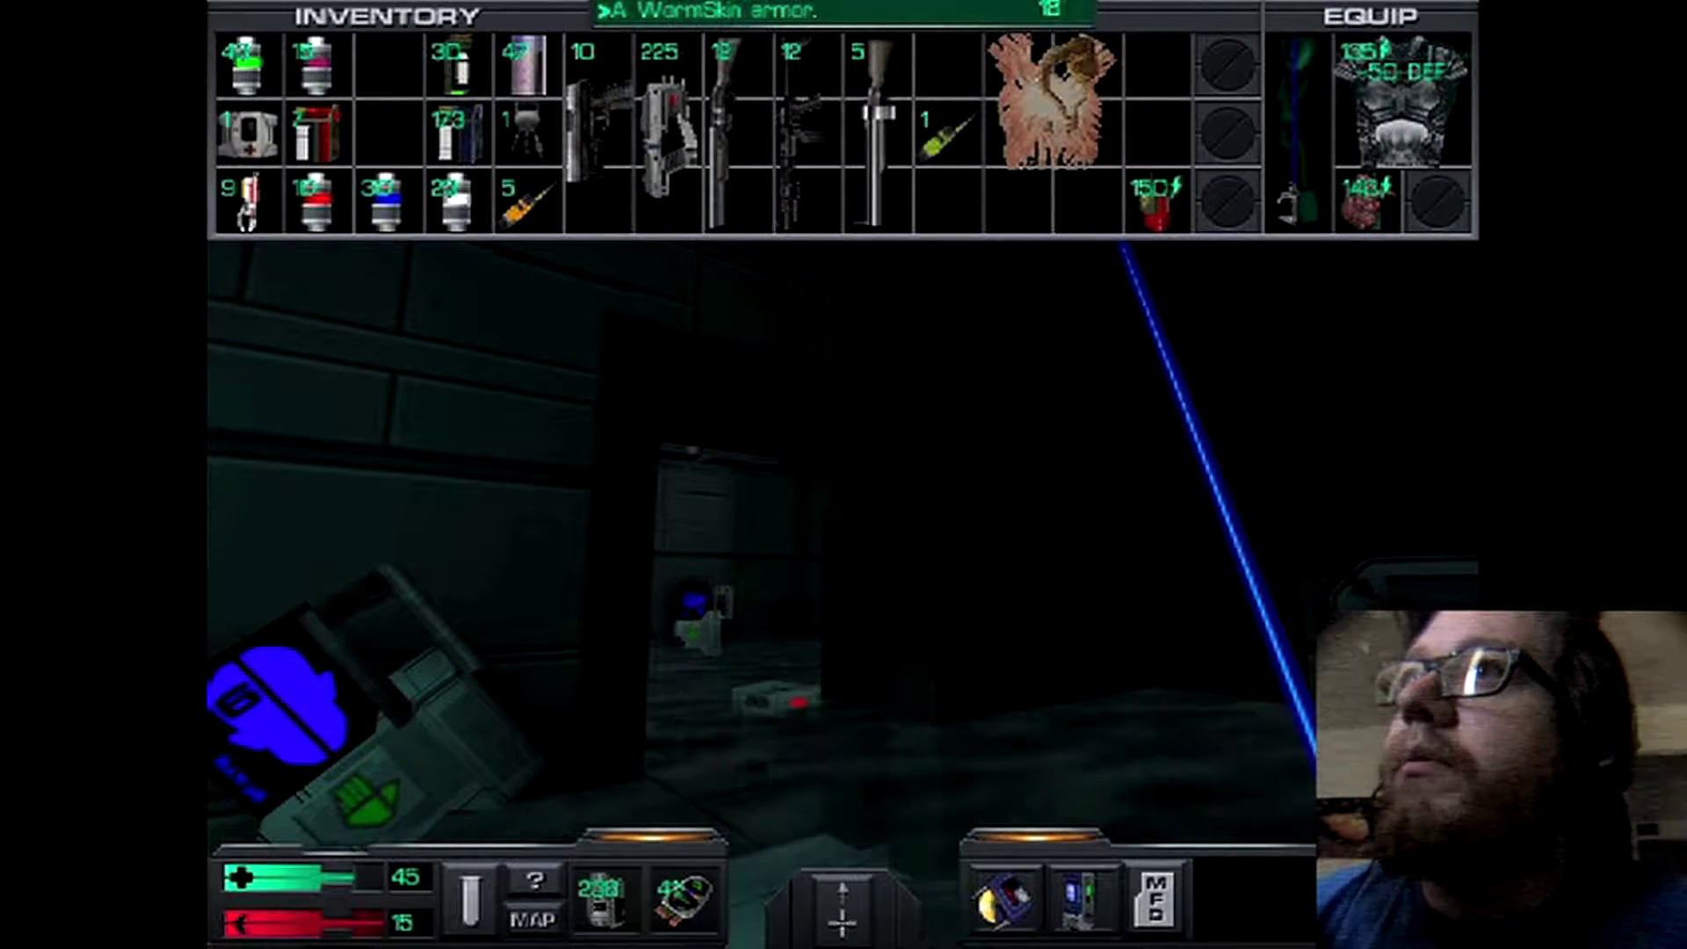
click(1057, 97)
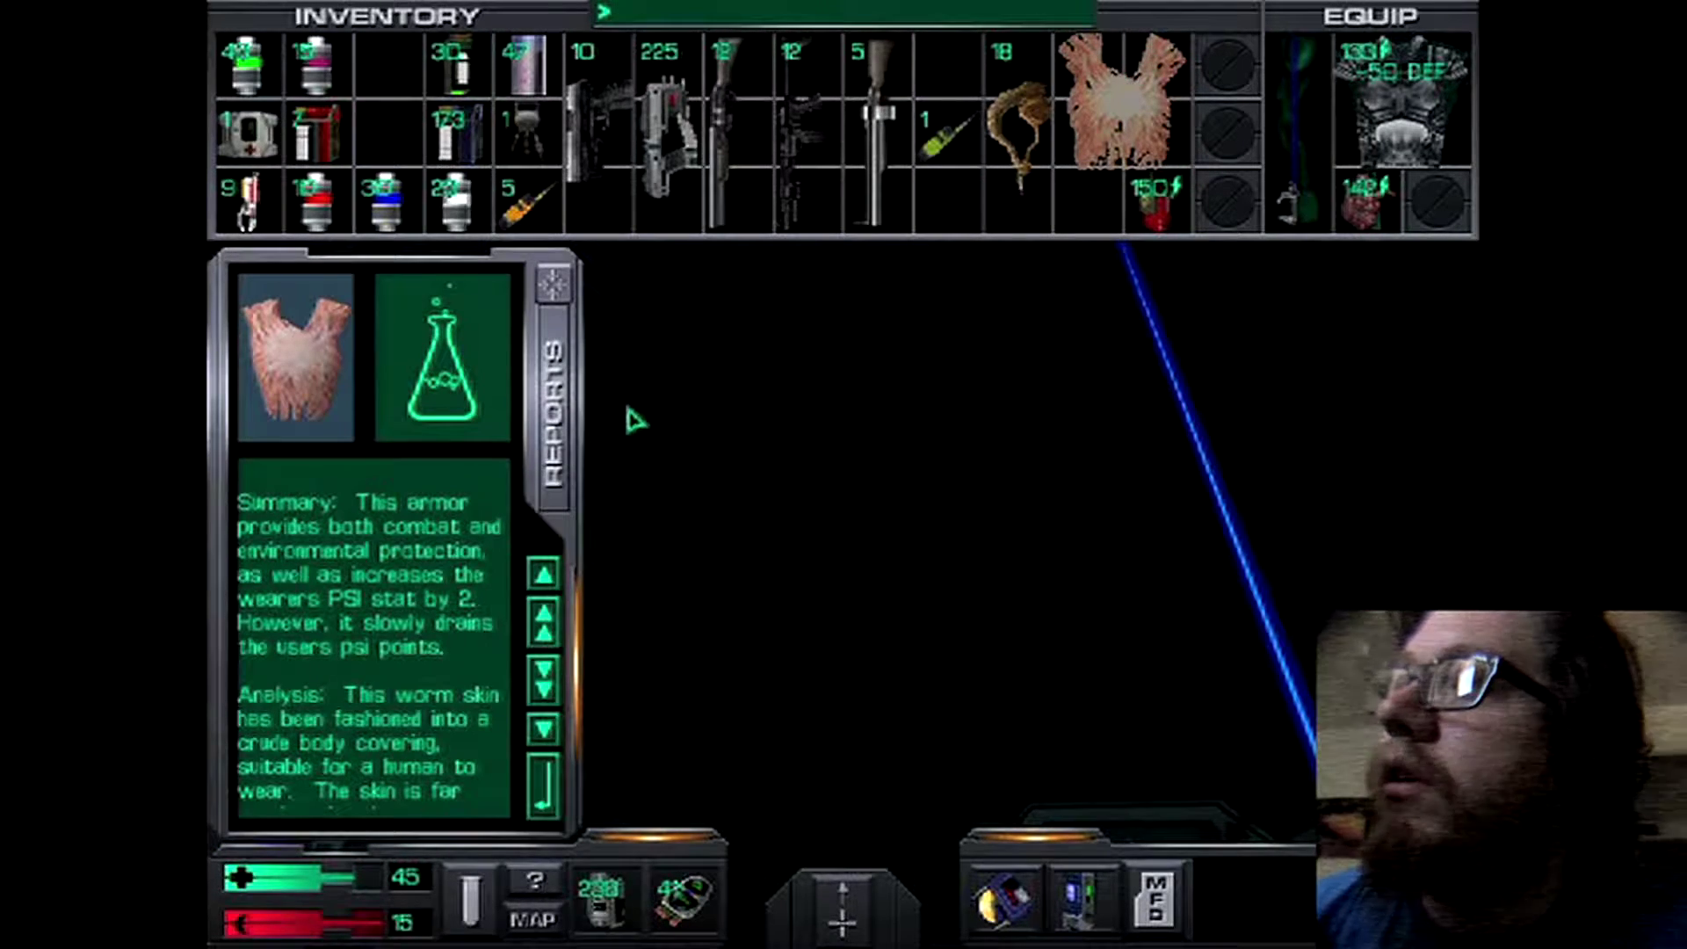
click(544, 681)
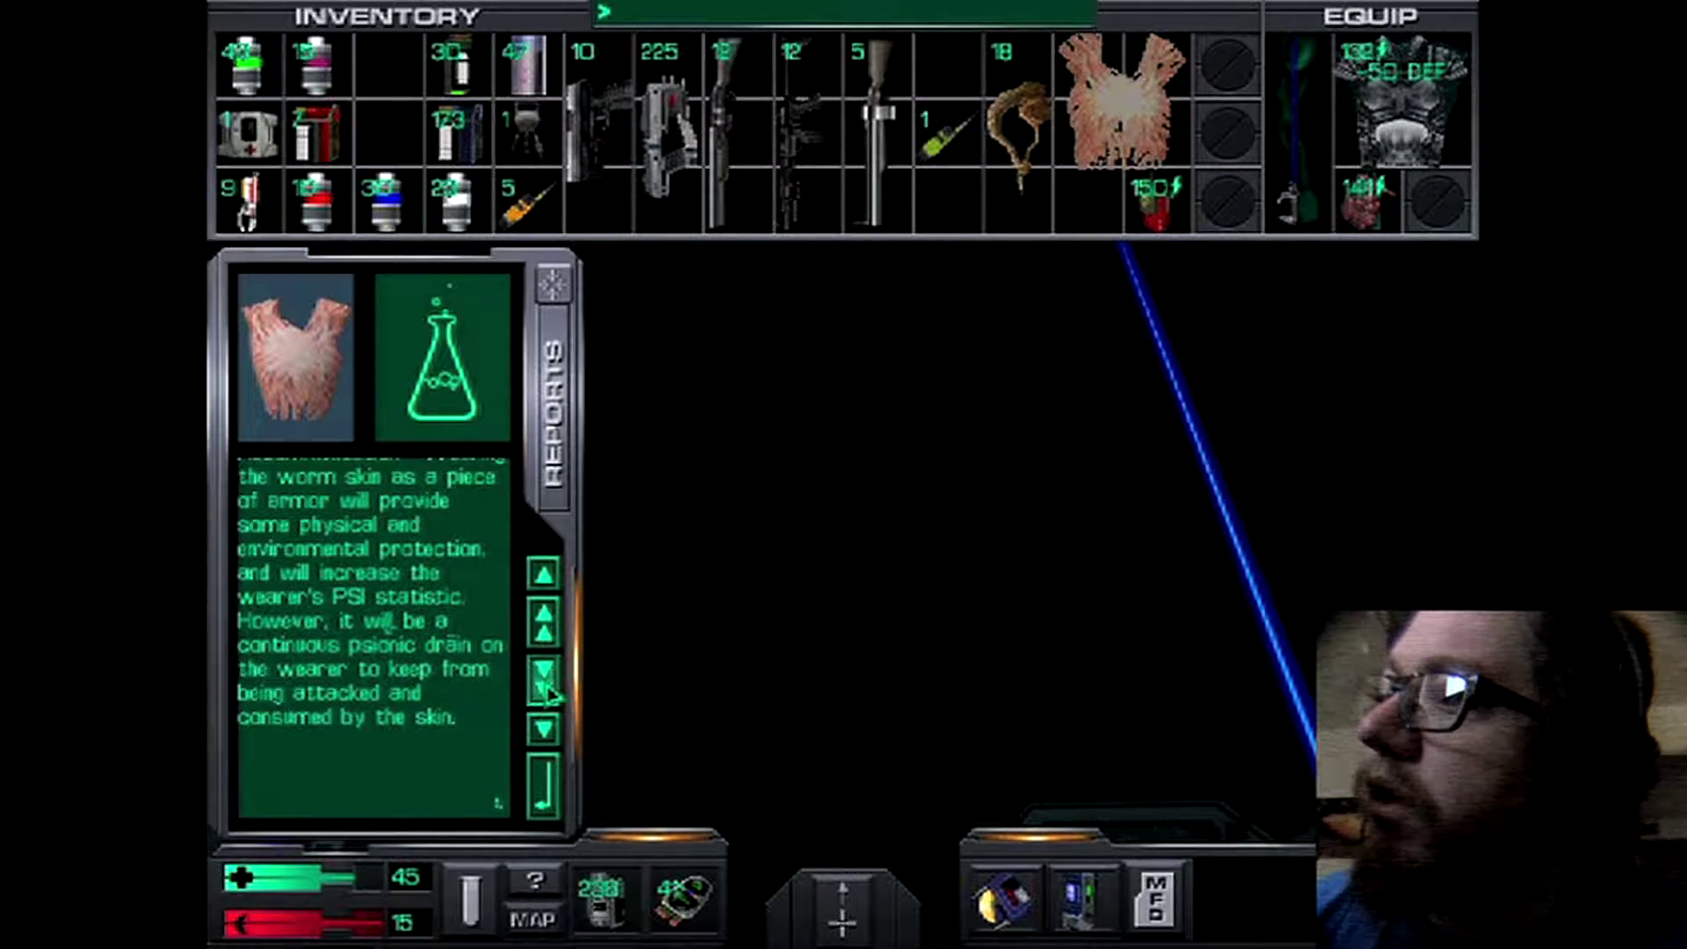
click(543, 573)
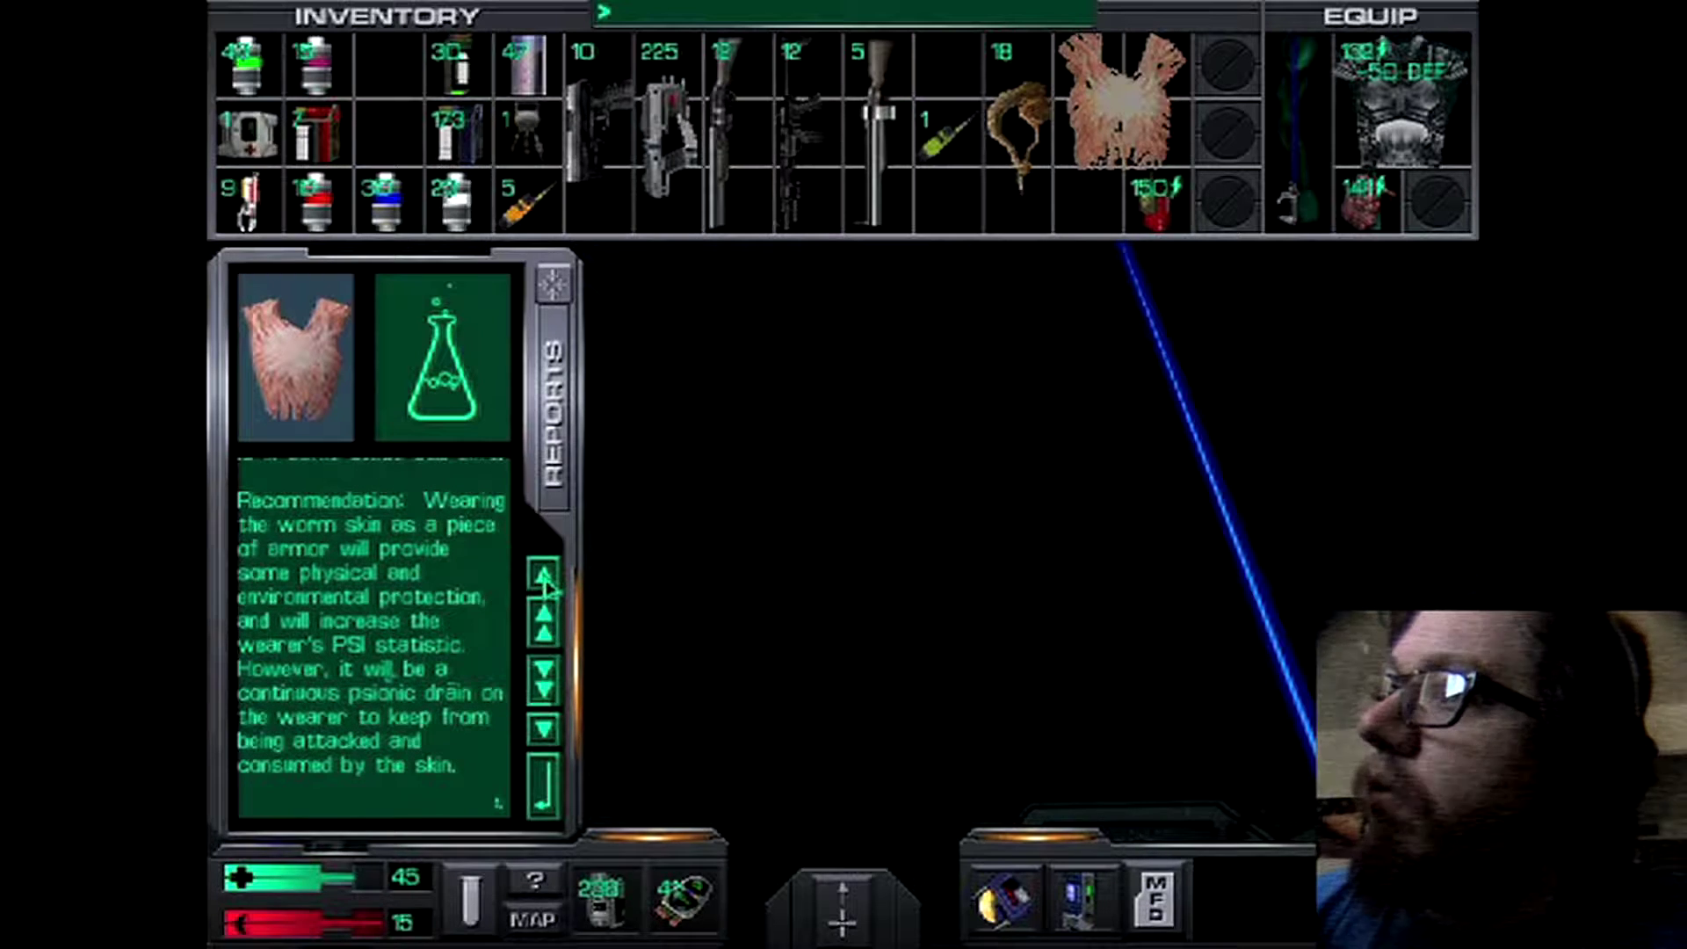
mouse_move(473, 575)
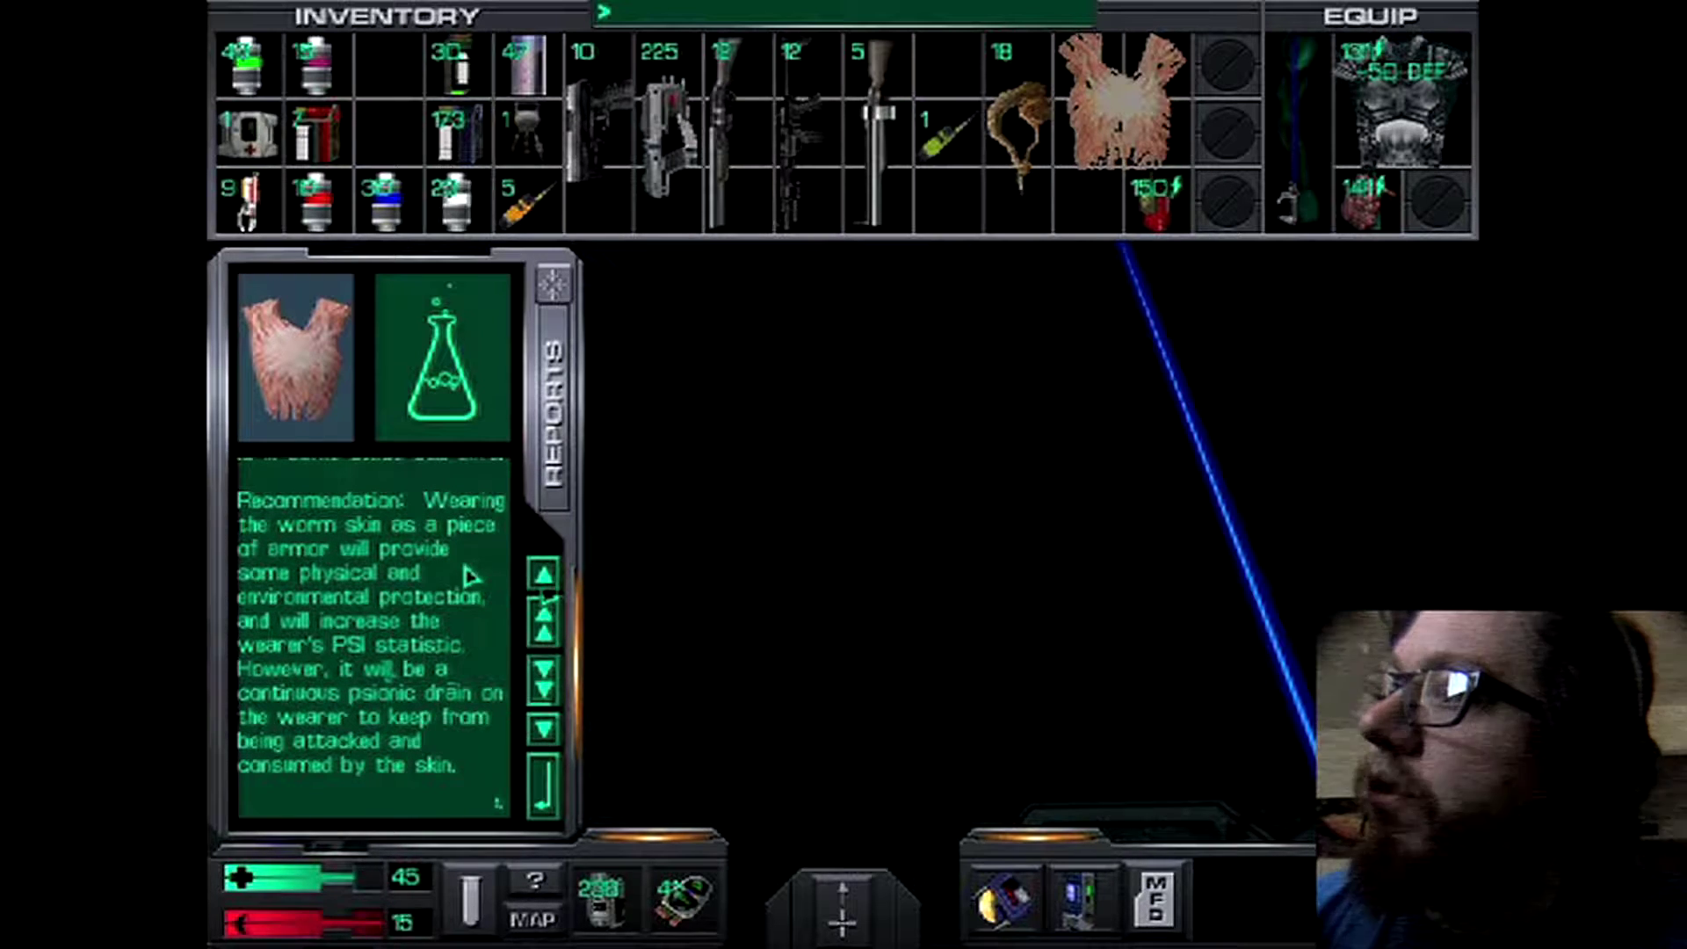
mouse_move(418, 742)
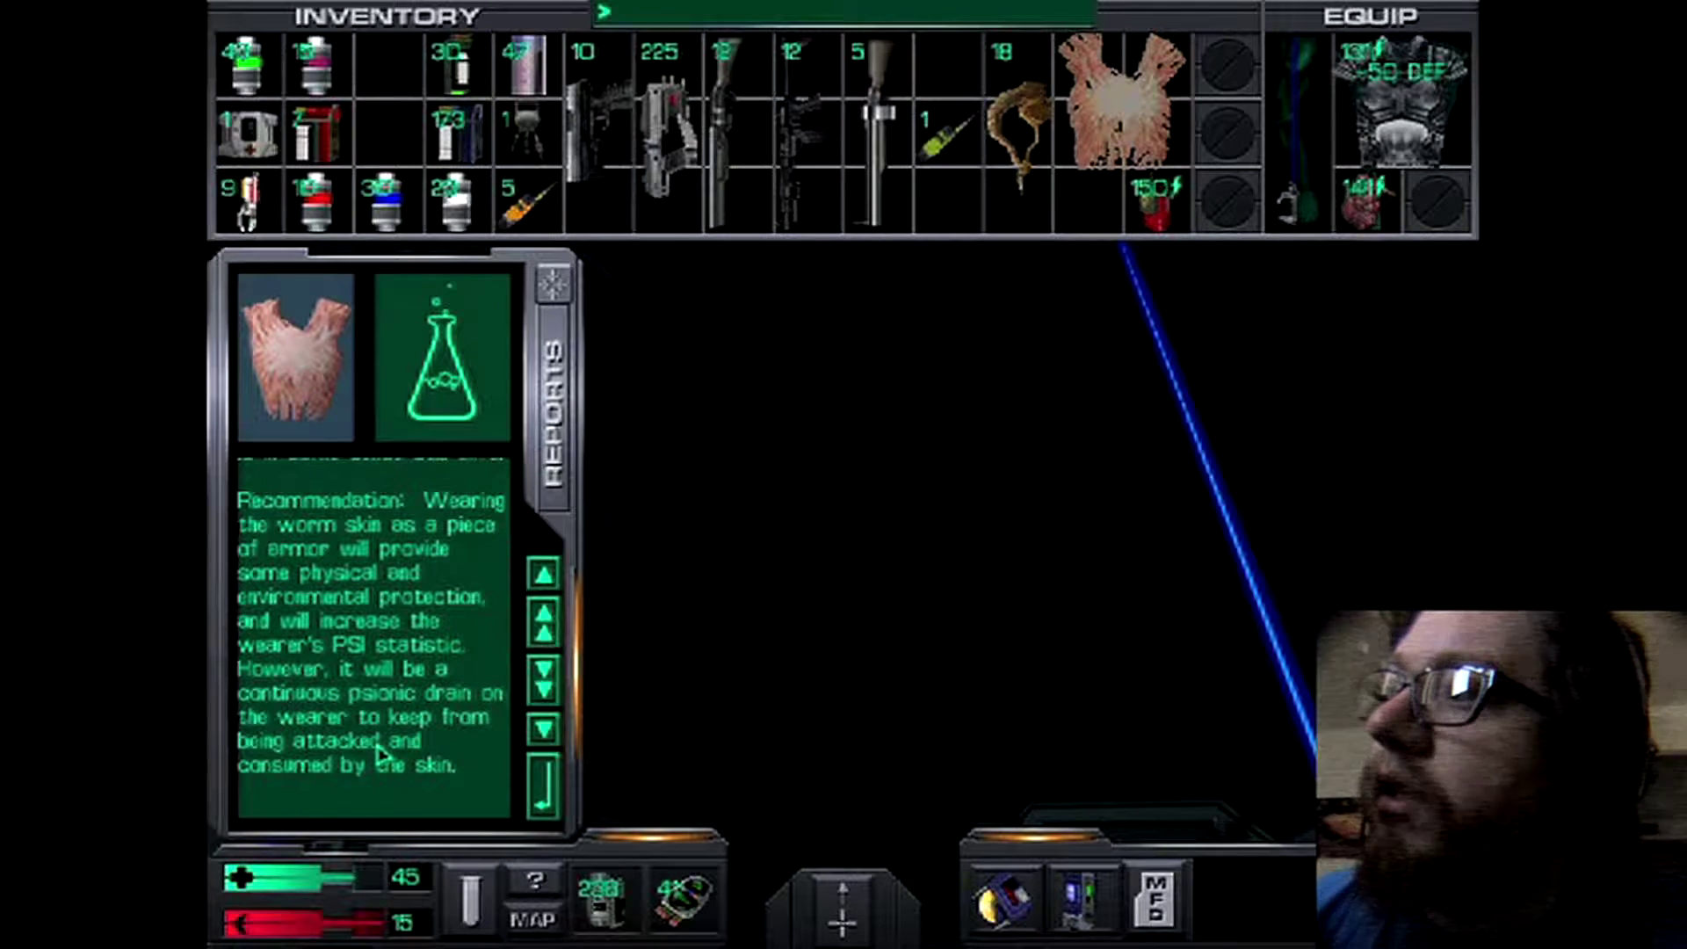
mouse_move(421, 810)
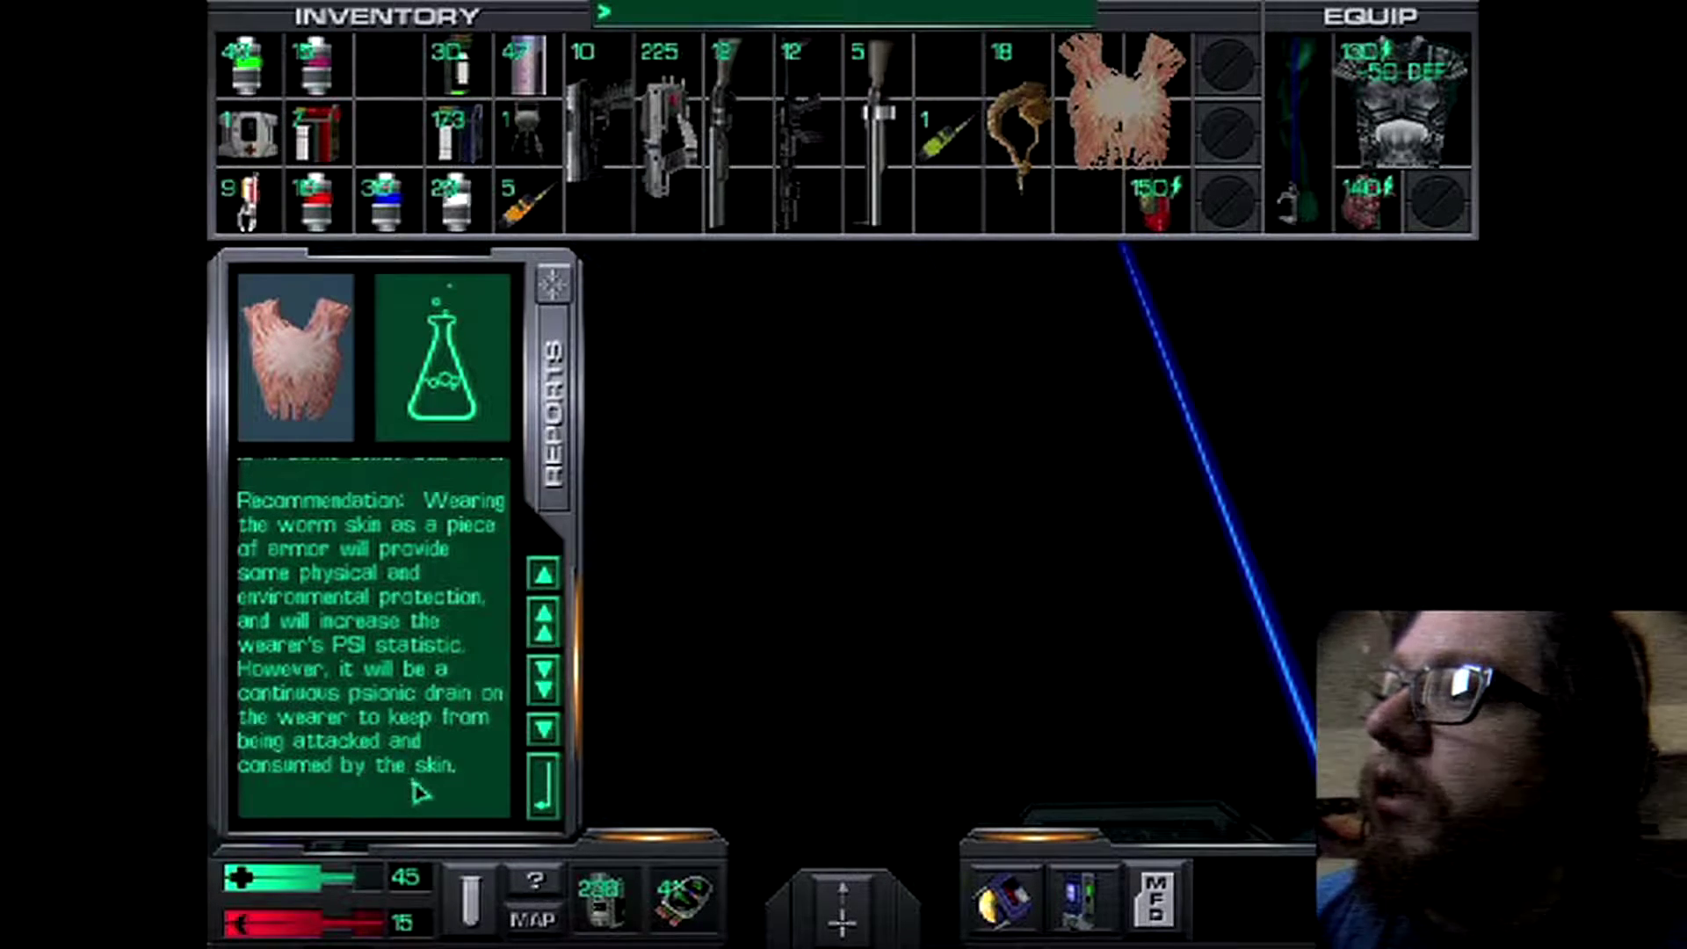
mouse_move(425, 829)
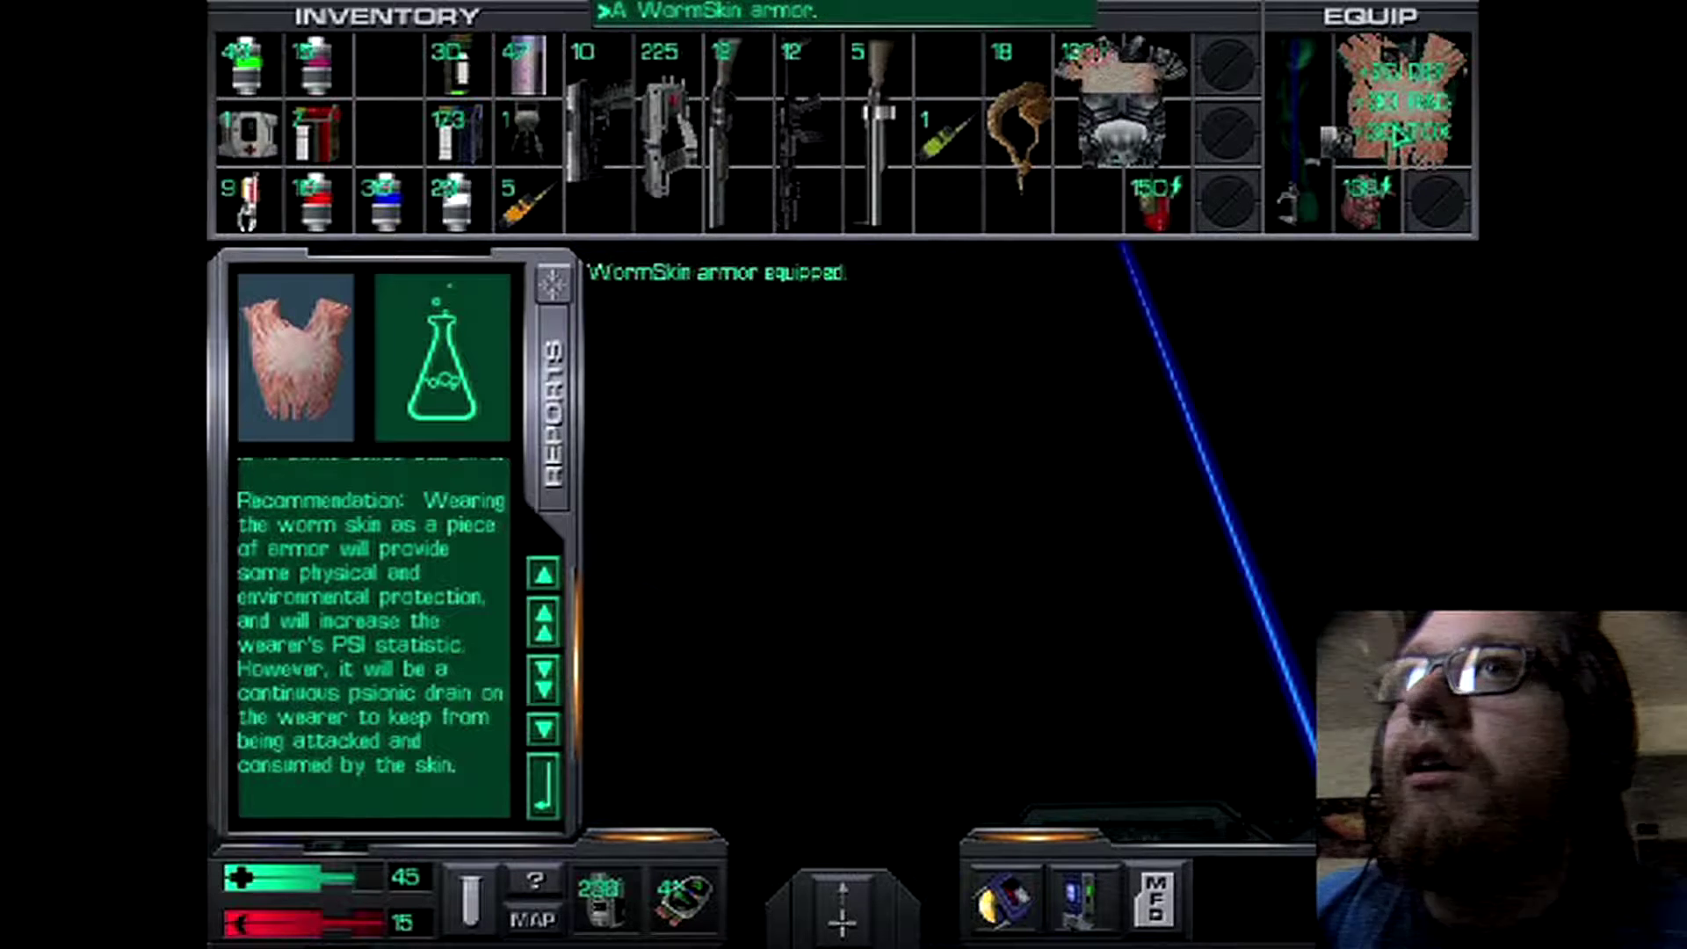
click(1118, 97)
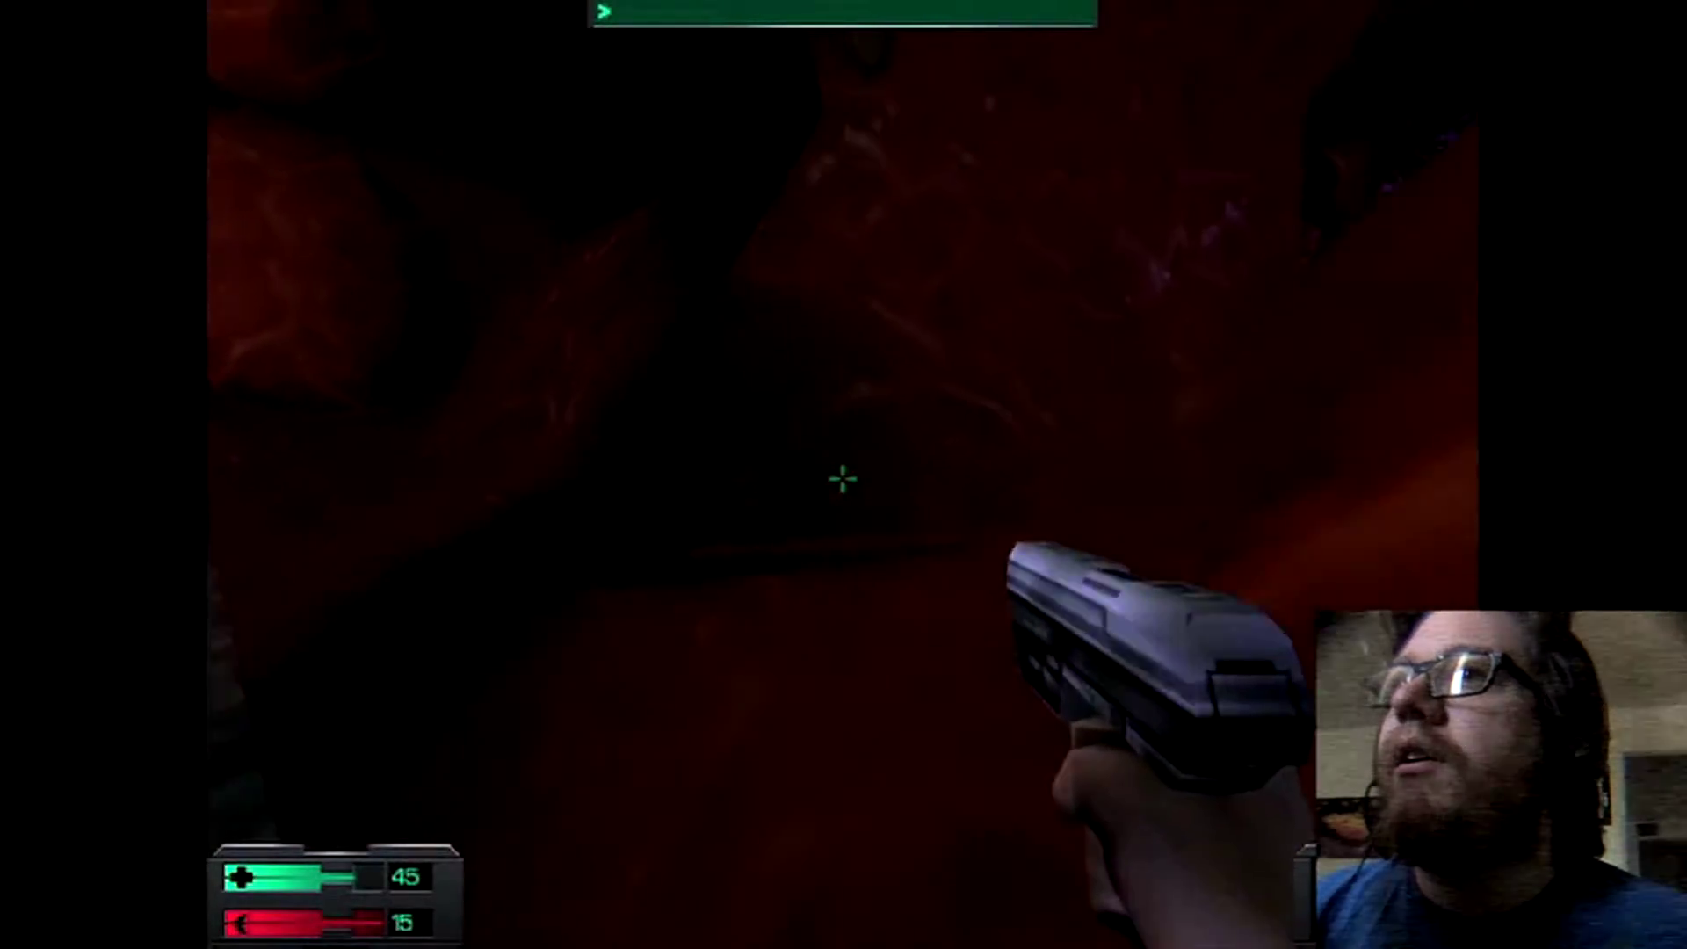
key(r)
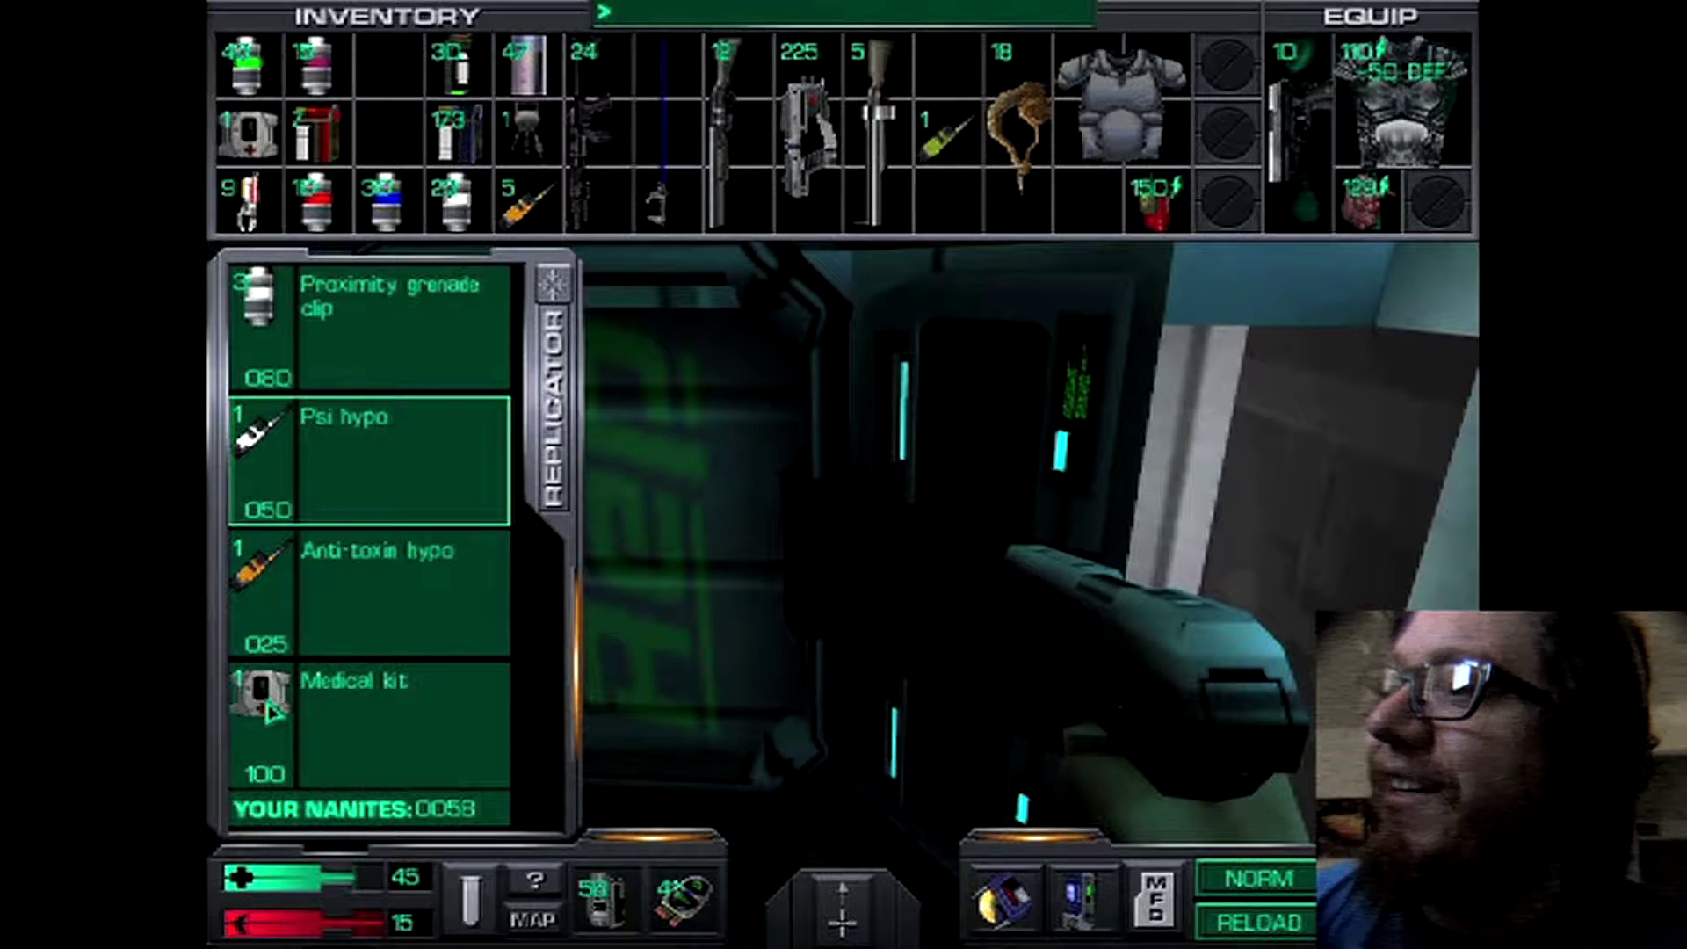
click(264, 698)
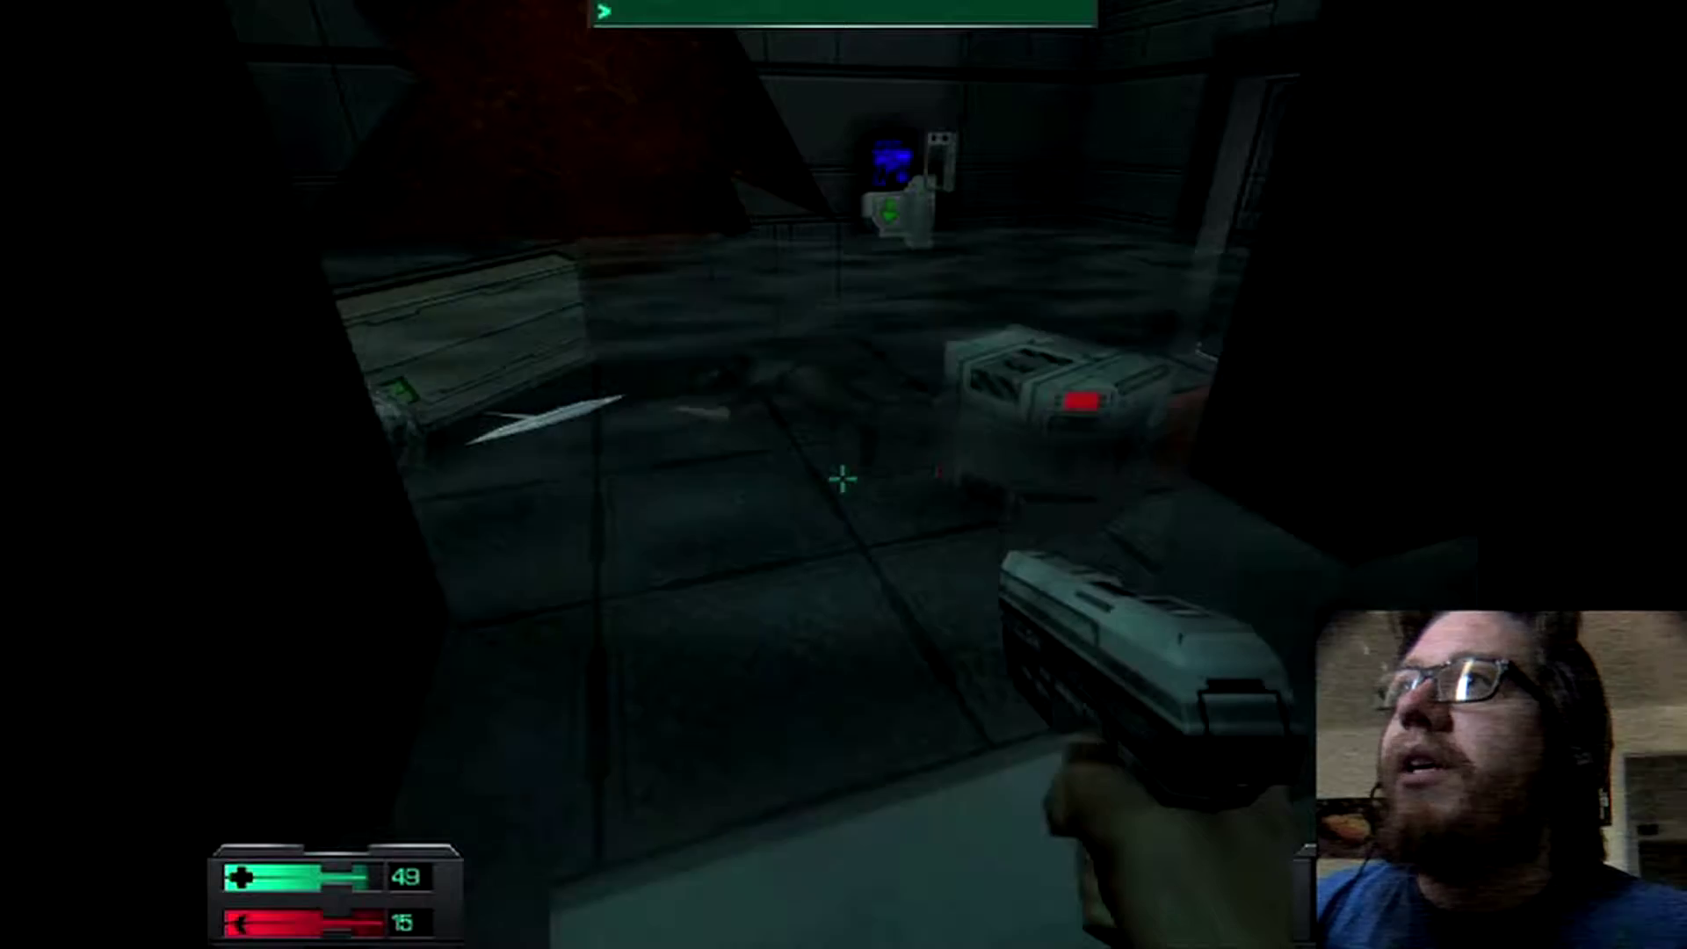
key(i)
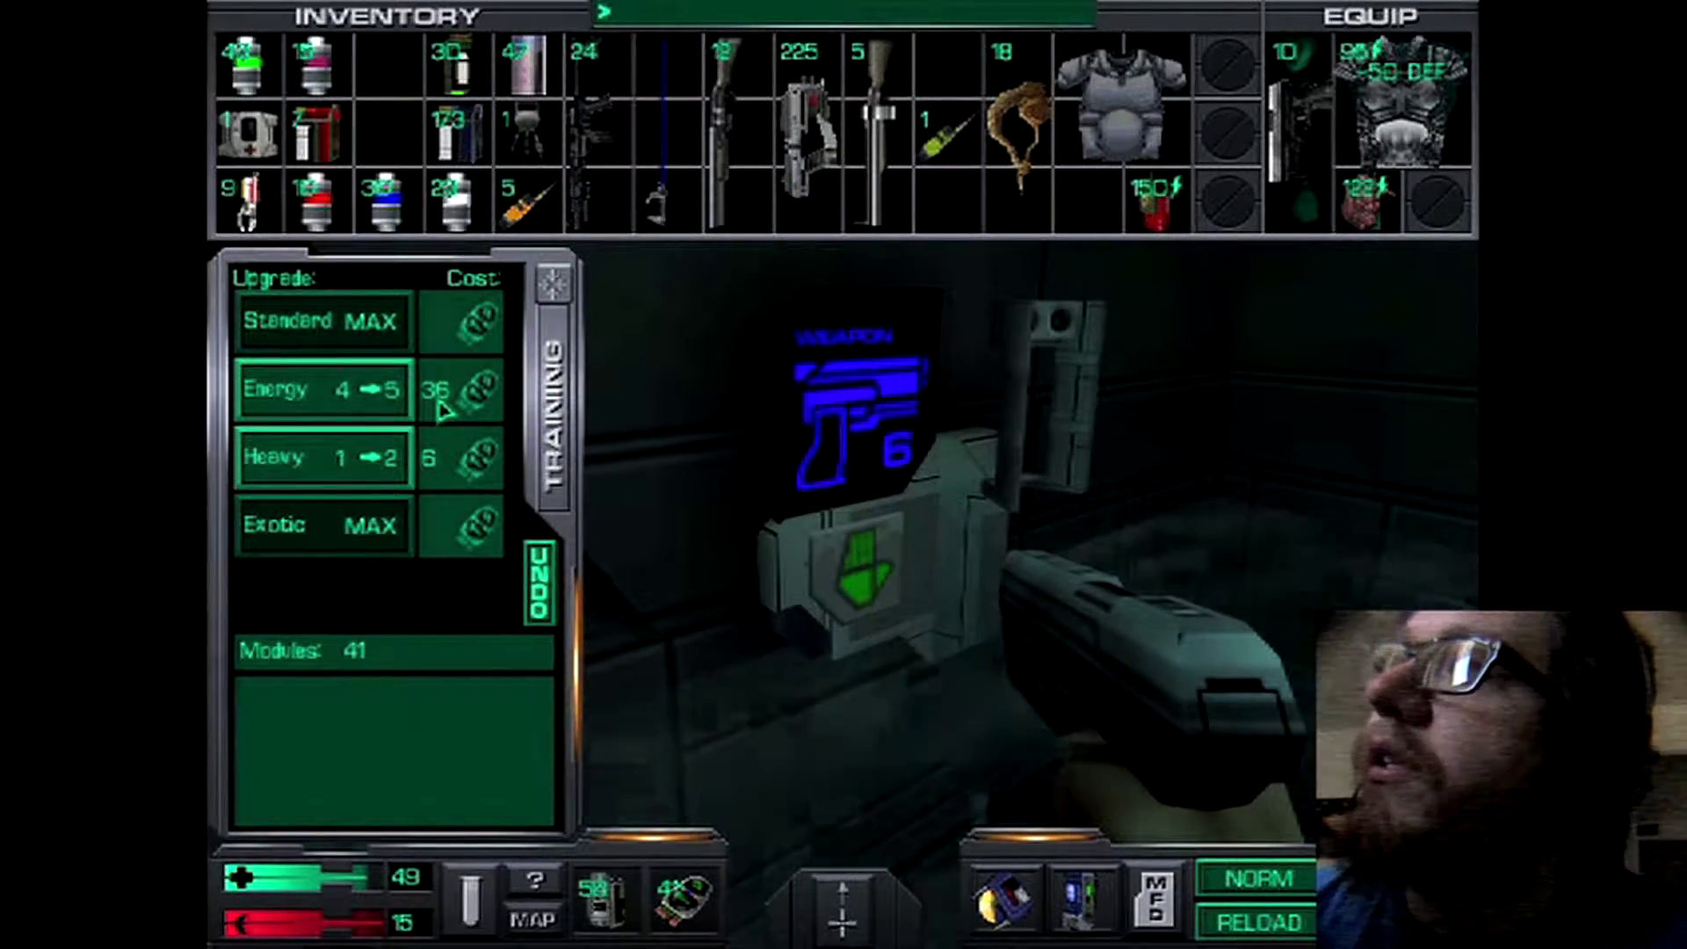
key(escape)
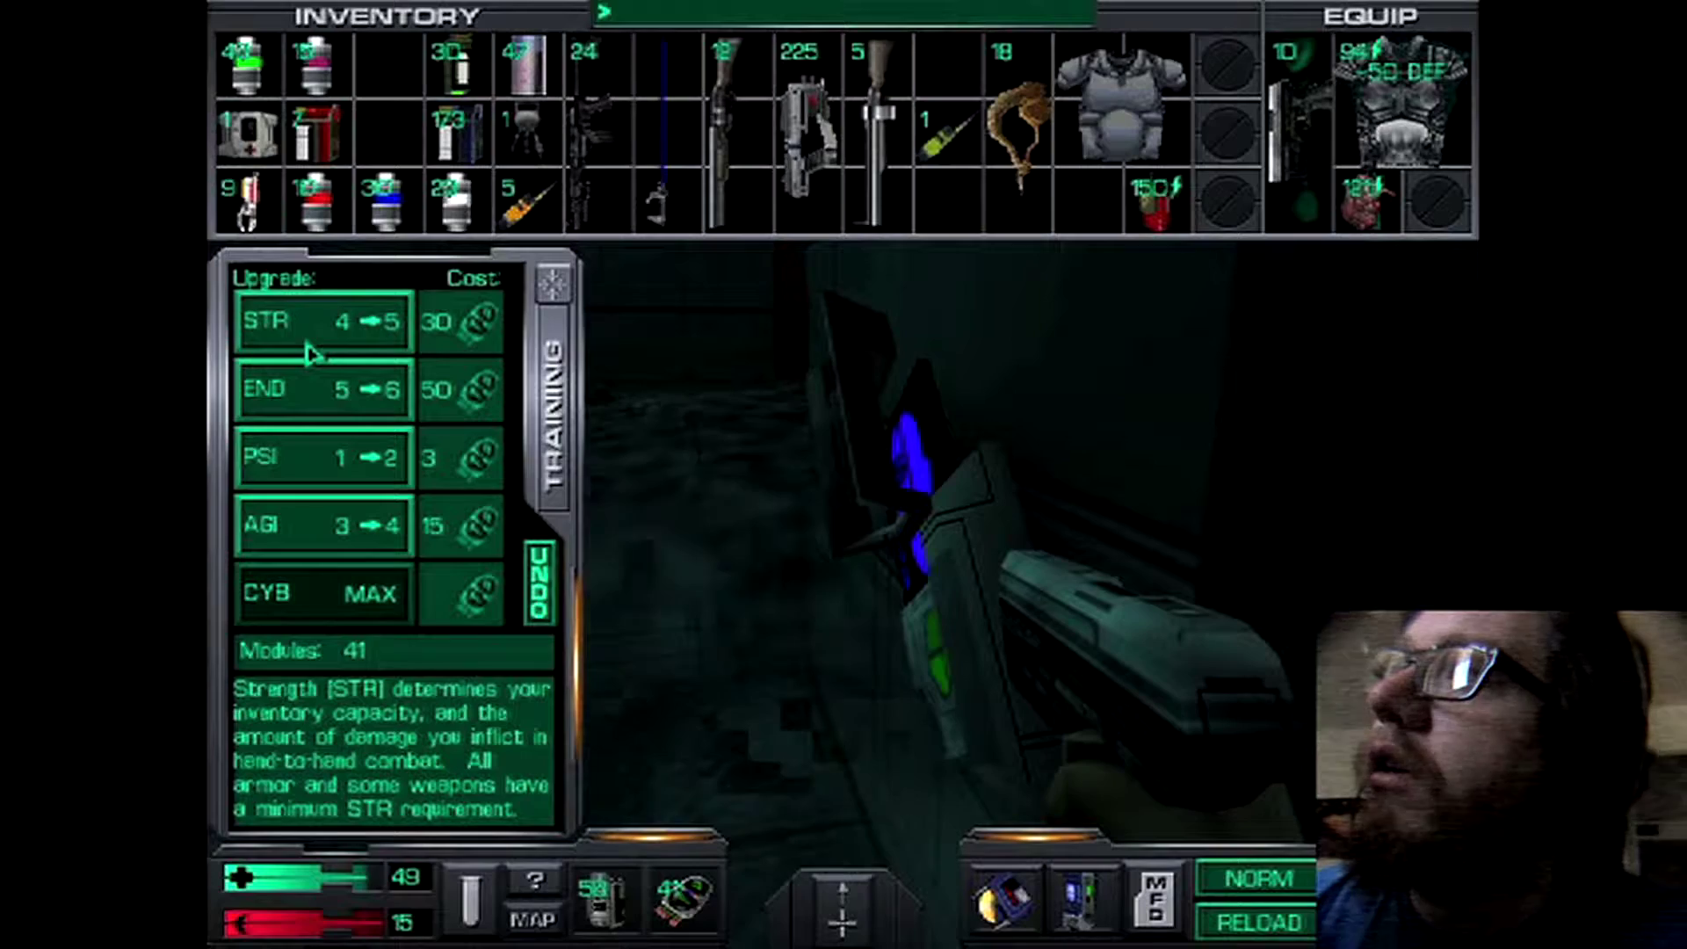
click(321, 322)
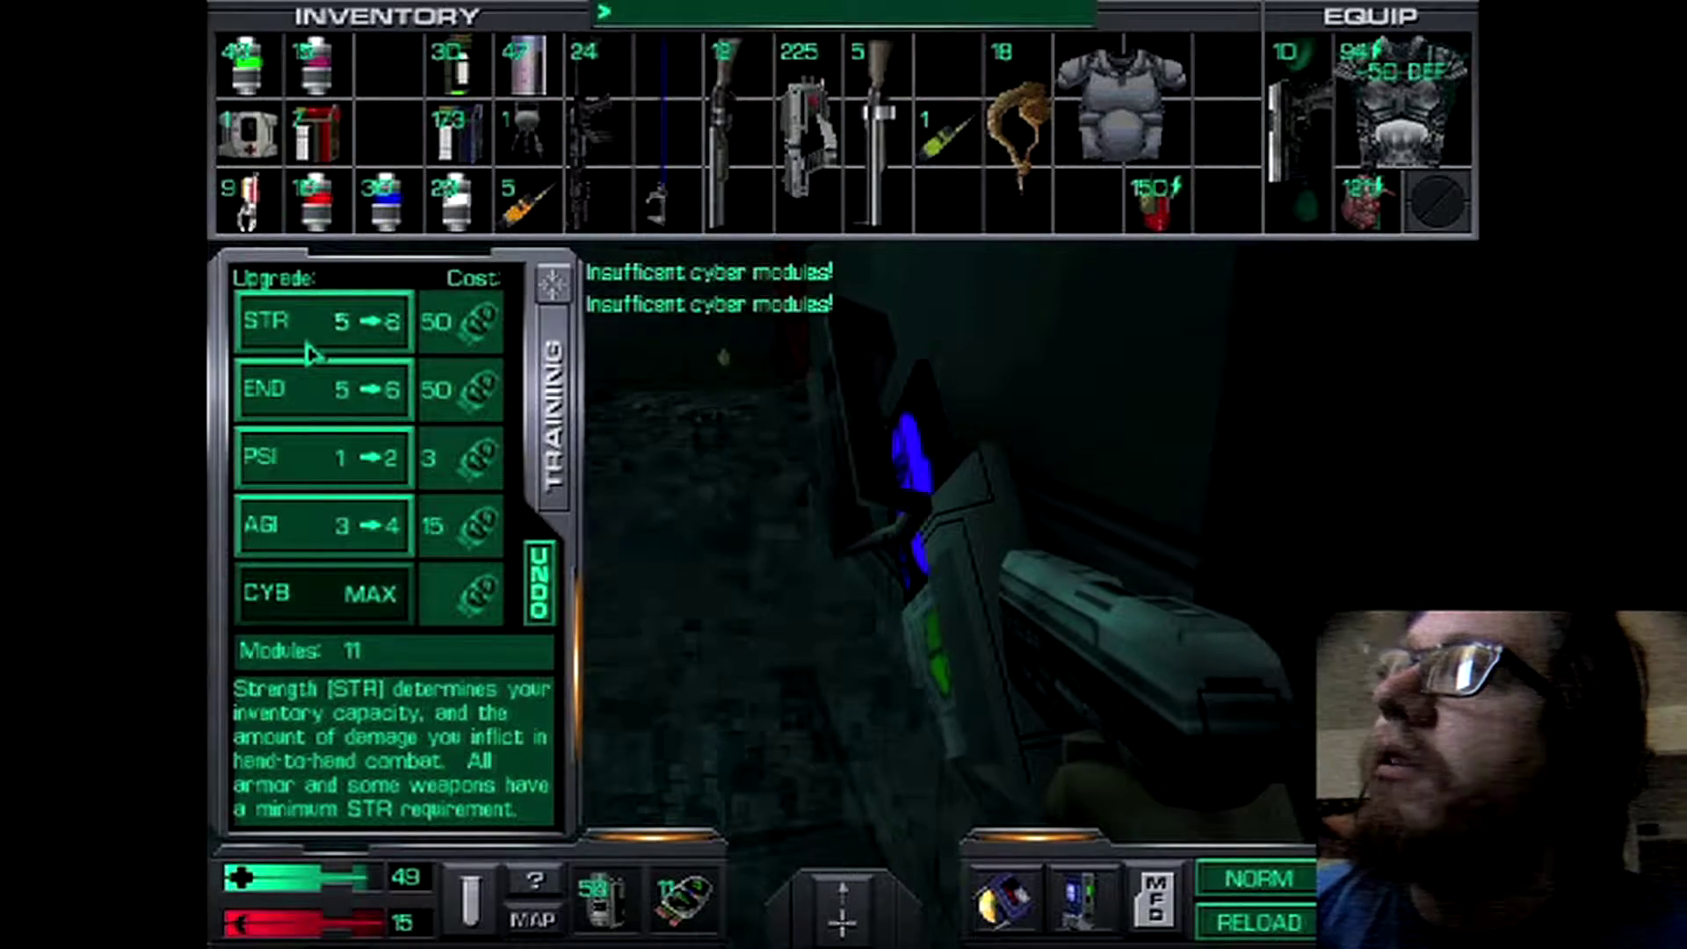